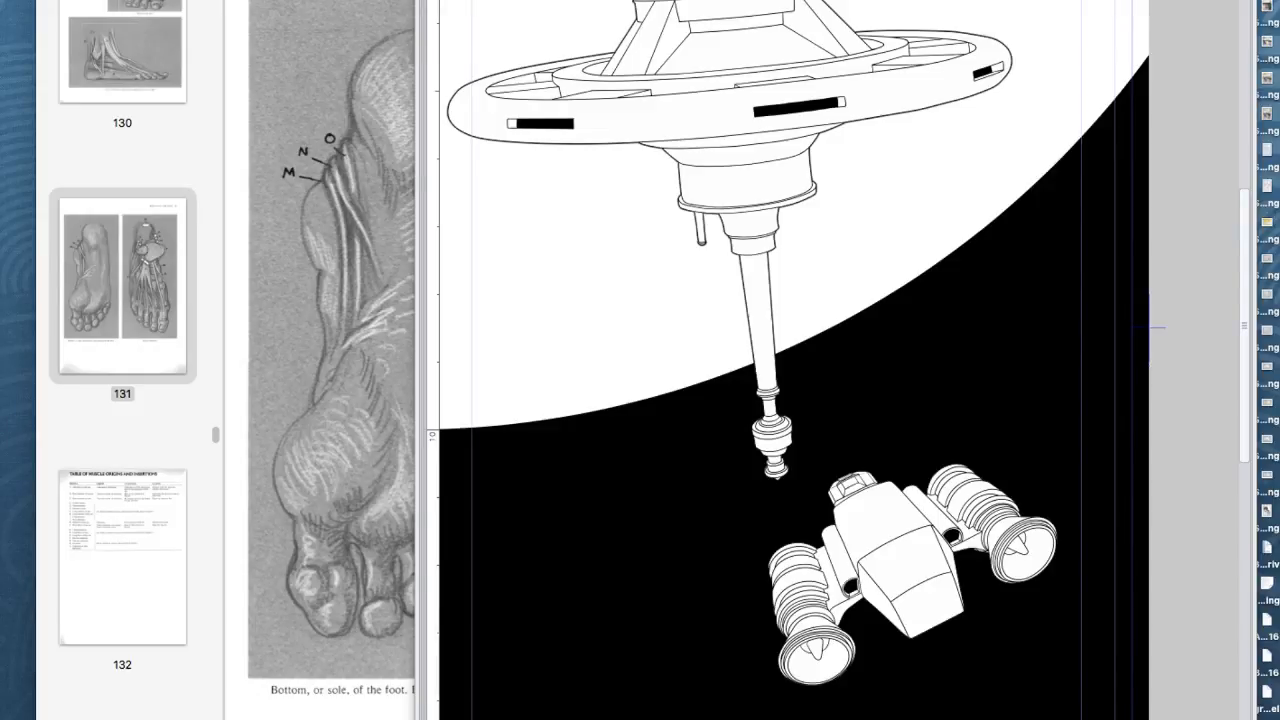
{"action": "mouse_move", "coordinate": [910, 14]}
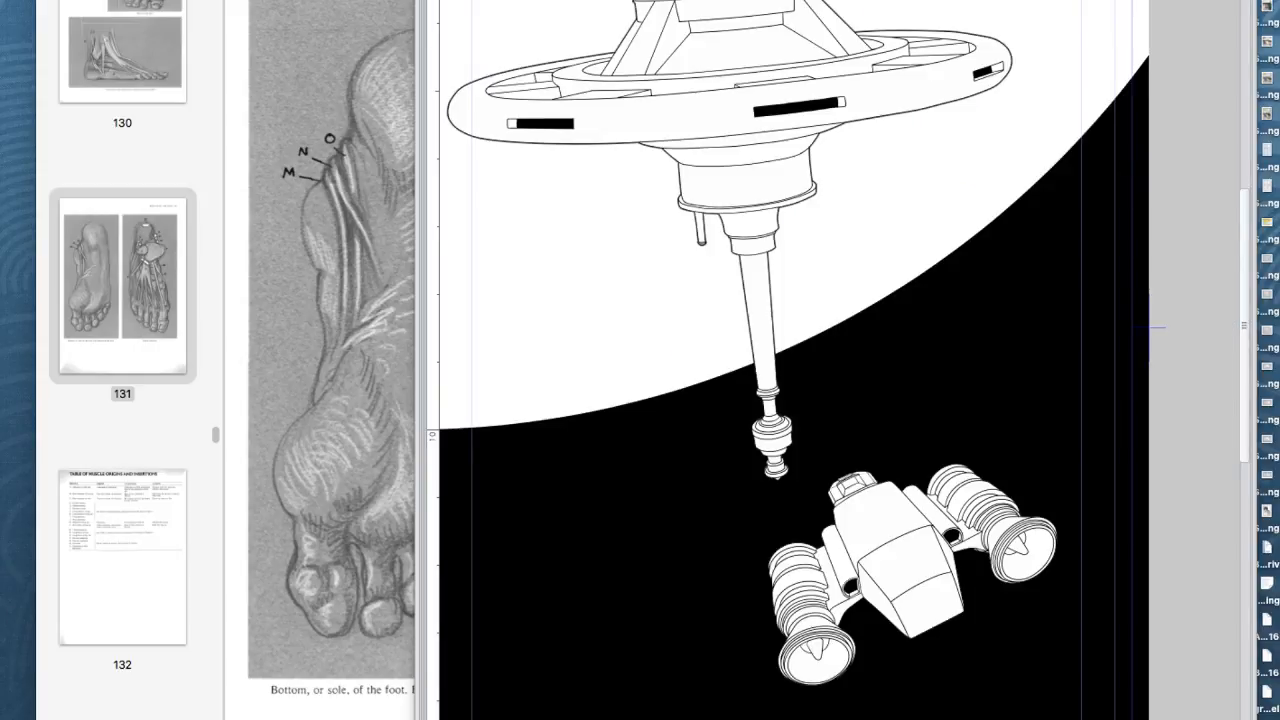
Scroll down to bring the whole station-and-ship comic page into view
{"action": "scroll", "scroll_direction": "down", "scroll_amount": 3}
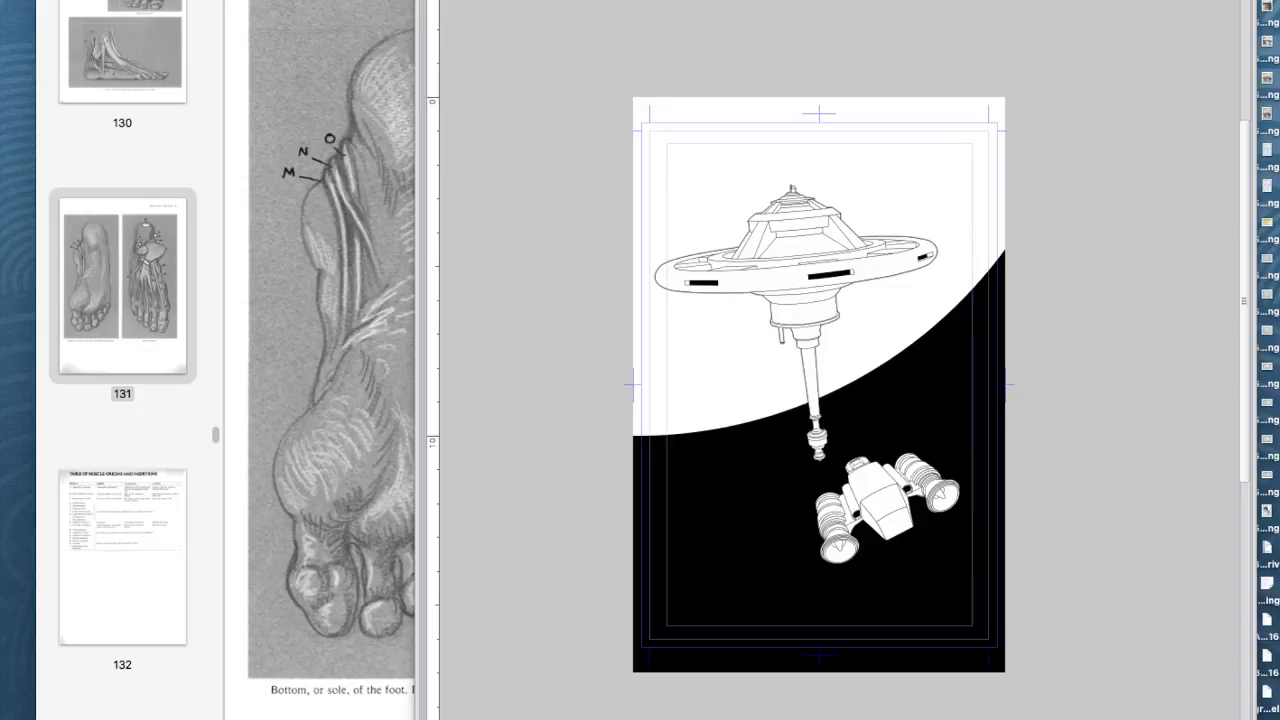
{"action": "mouse_move", "coordinate": [698, 208]}
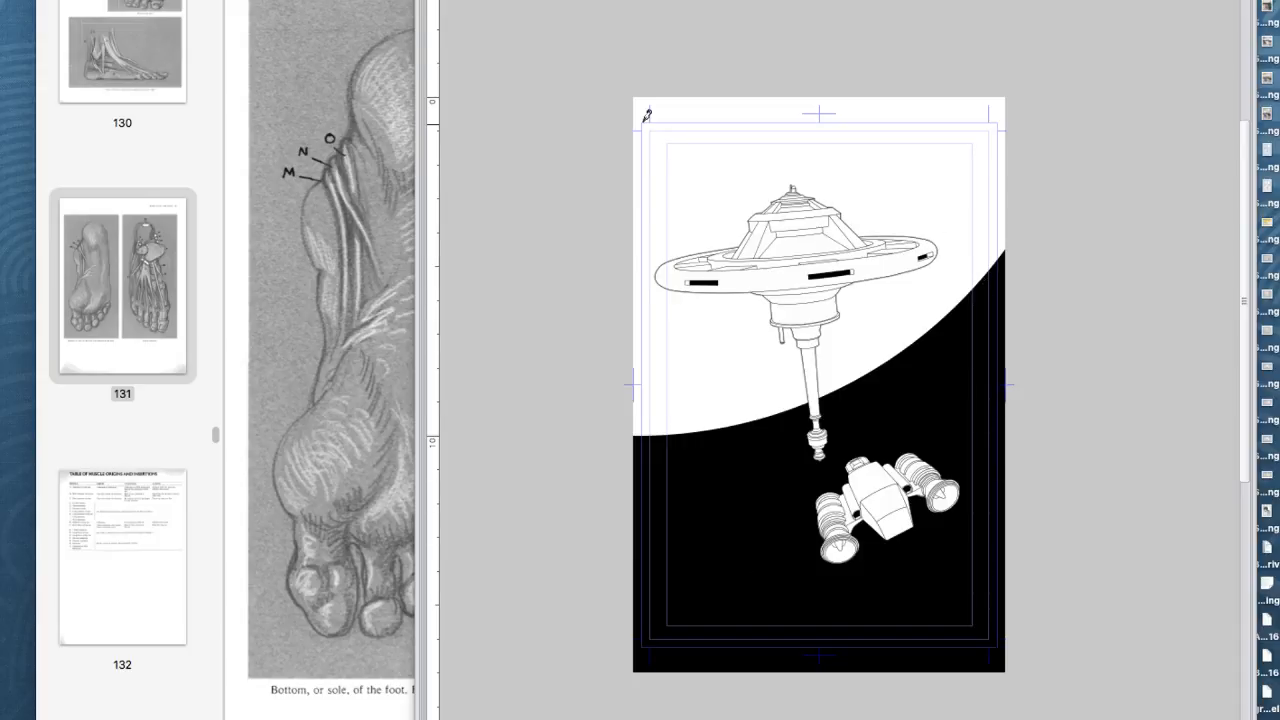
{"action": "mouse_move", "coordinate": [650, 177]}
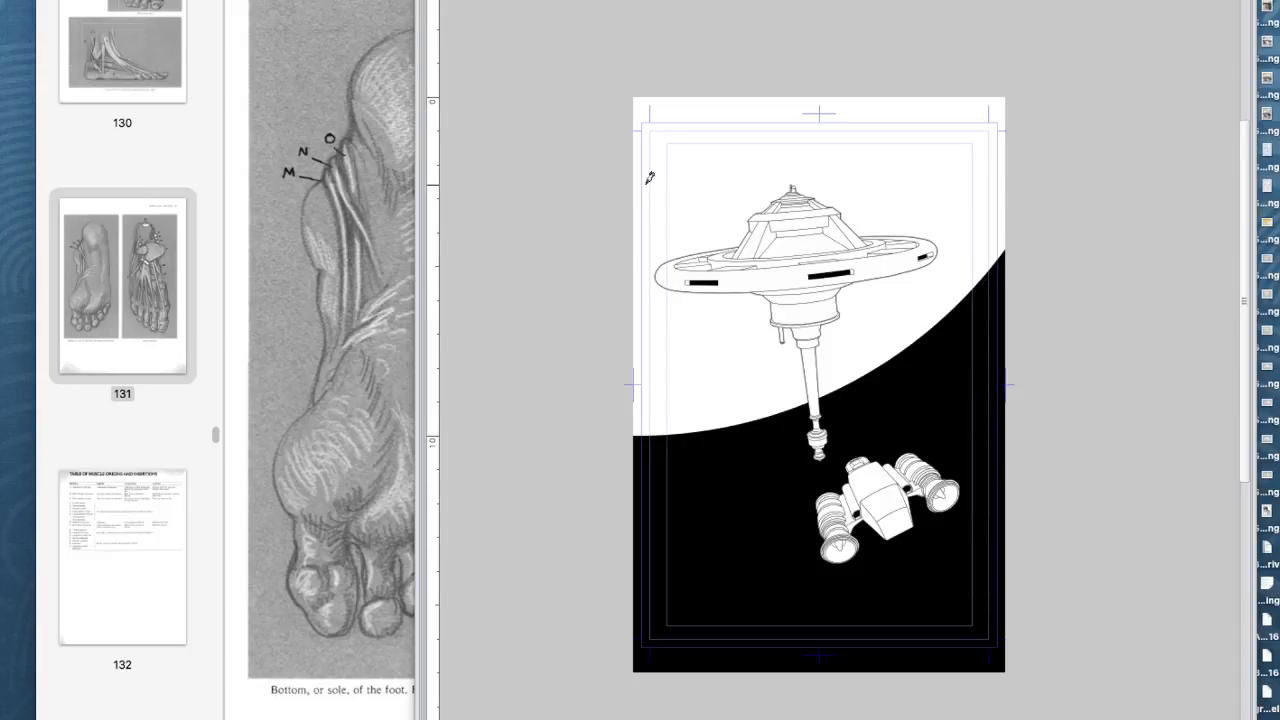
{"action": "mouse_move", "coordinate": [938, 135]}
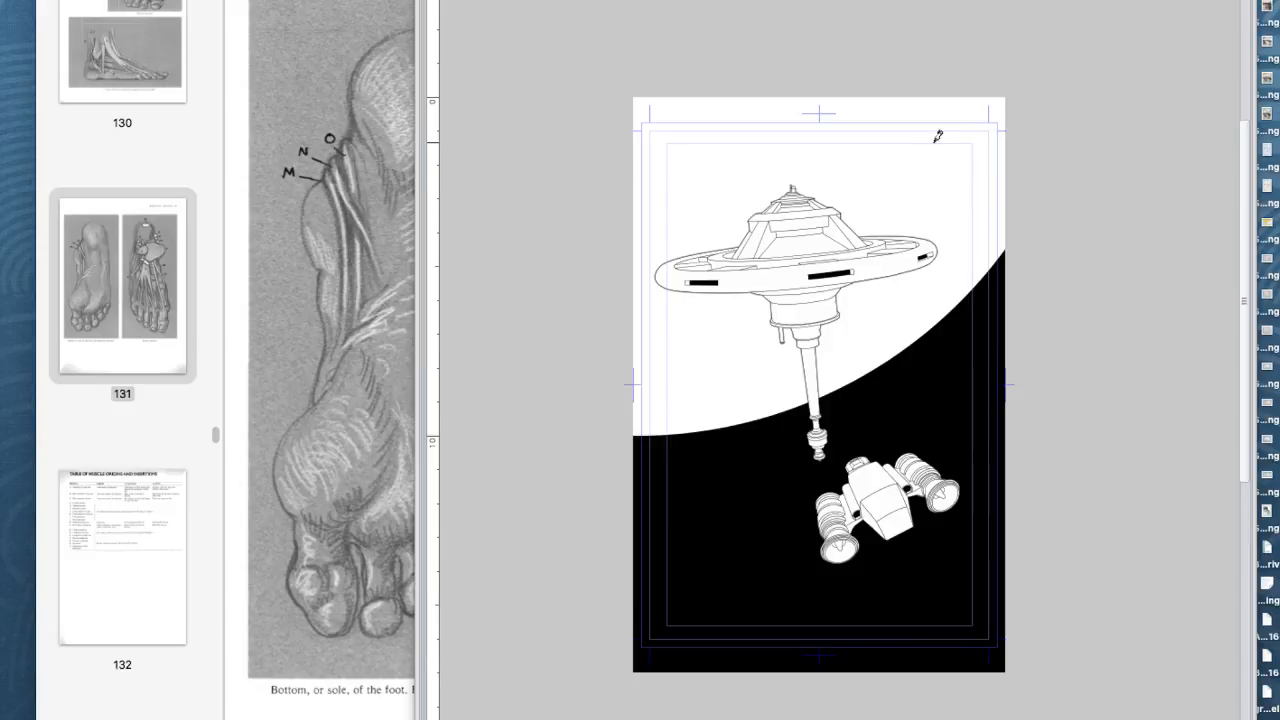
{"action": "mouse_move", "coordinate": [956, 110]}
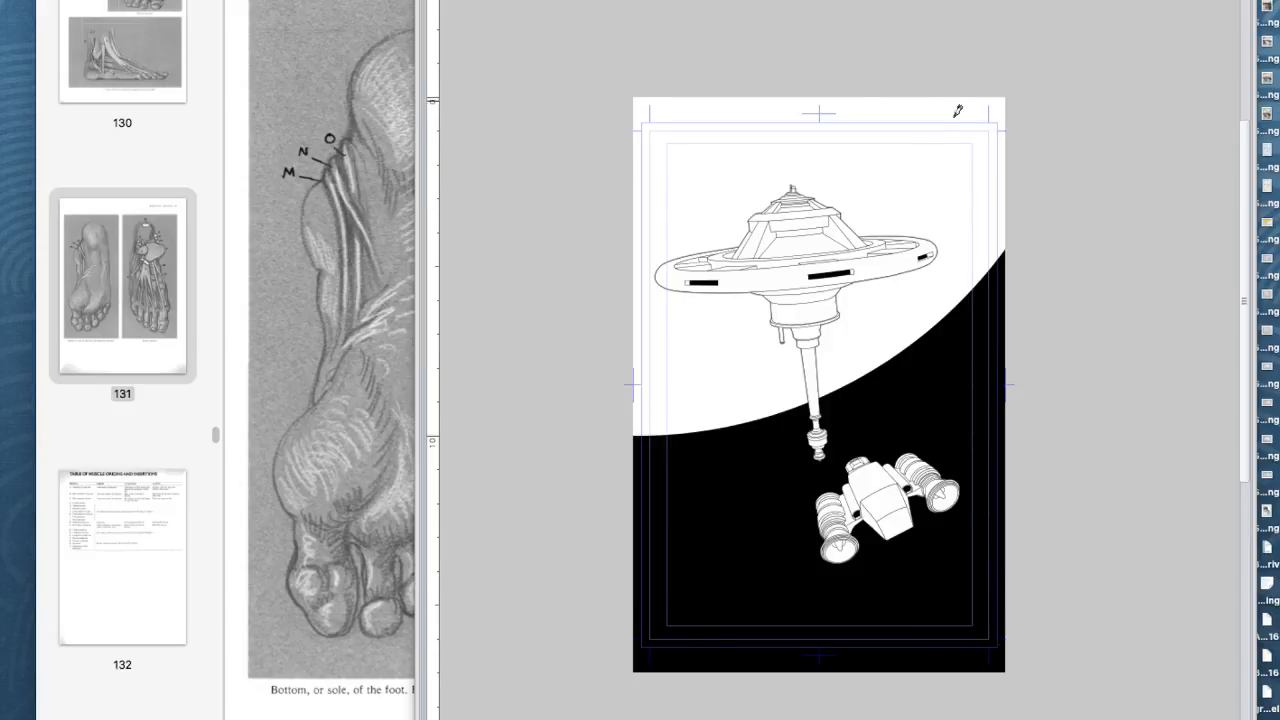
{"action": "mouse_move", "coordinate": [712, 227]}
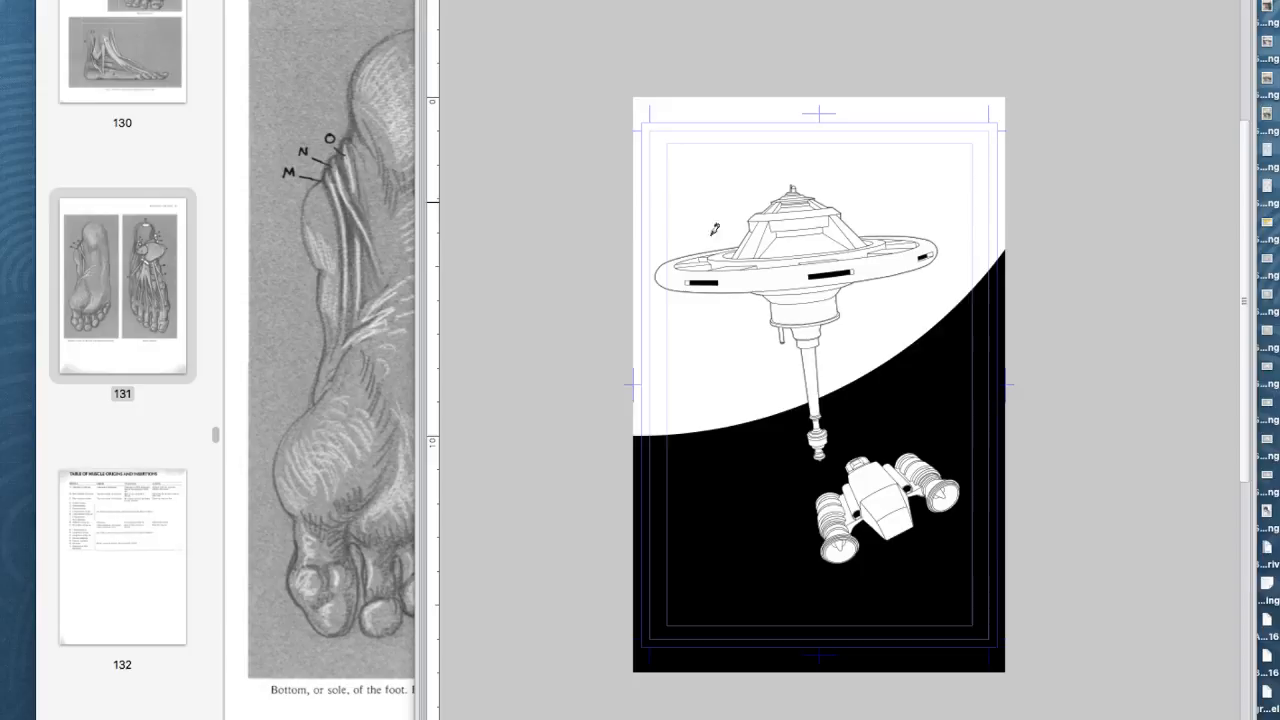
{"action": "mouse_move", "coordinate": [982, 583]}
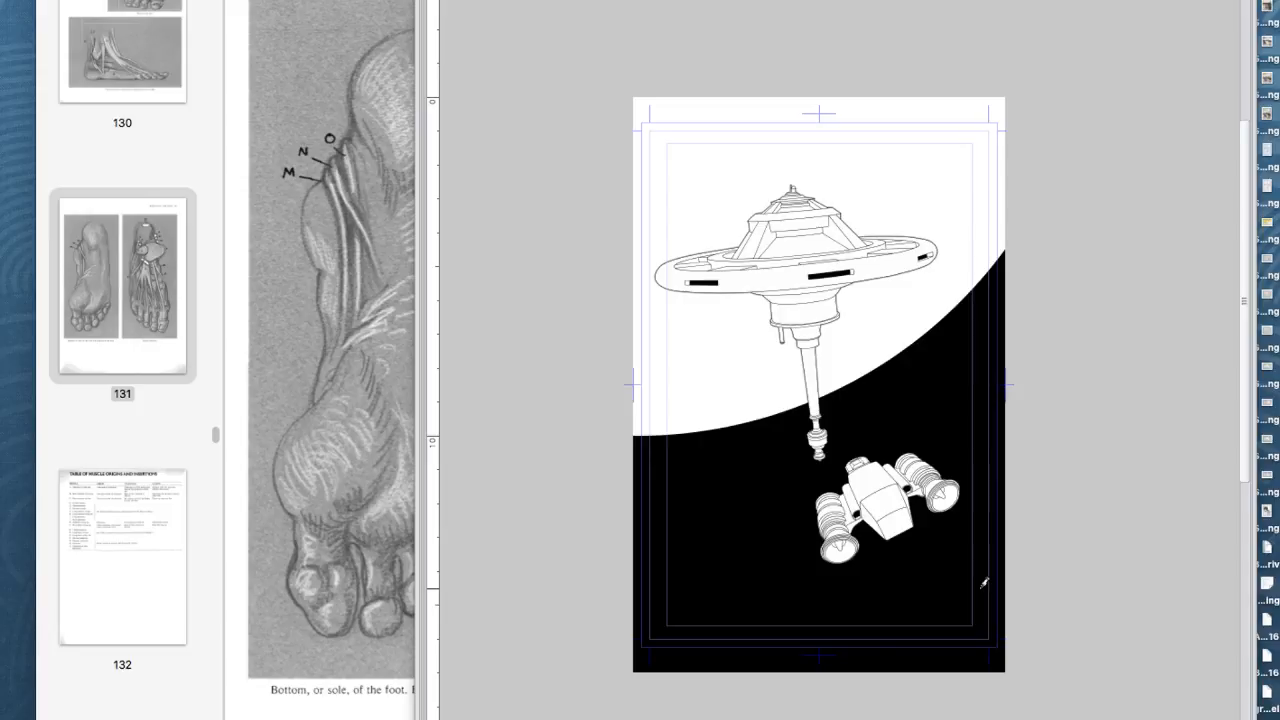
{"action": "mouse_move", "coordinate": [30, 615]}
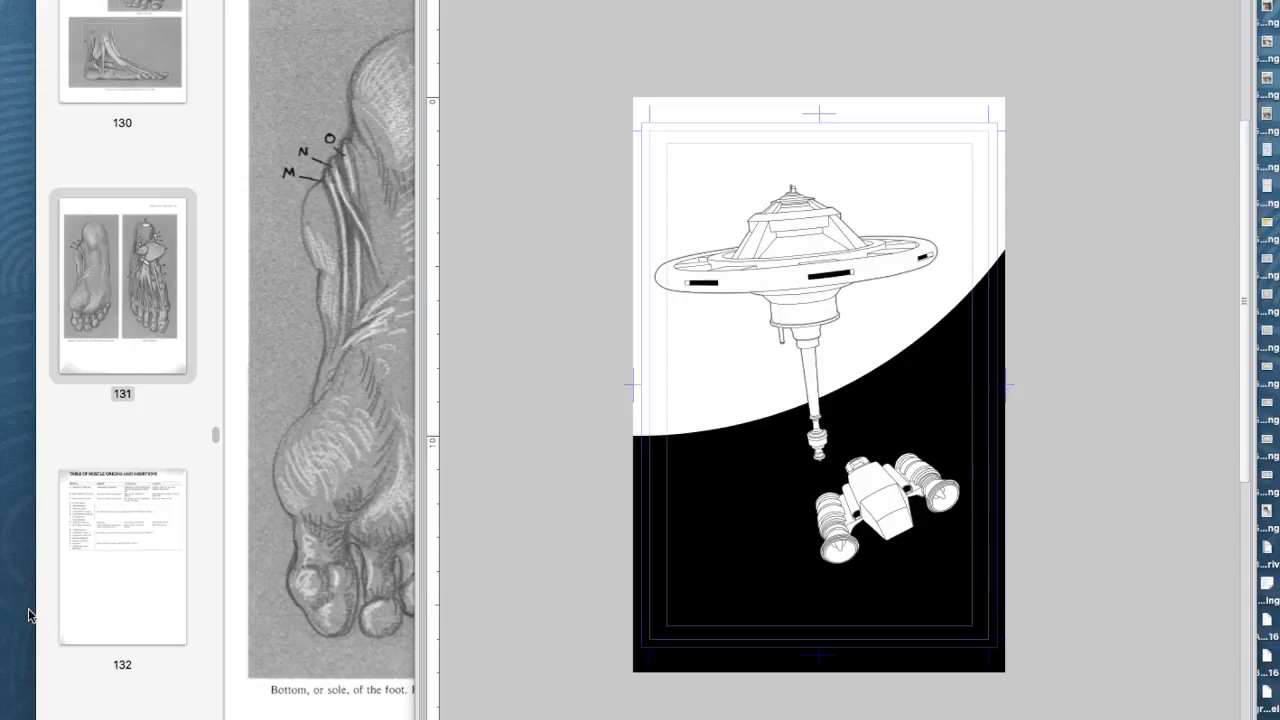
{"action": "mouse_move", "coordinate": [322, 66]}
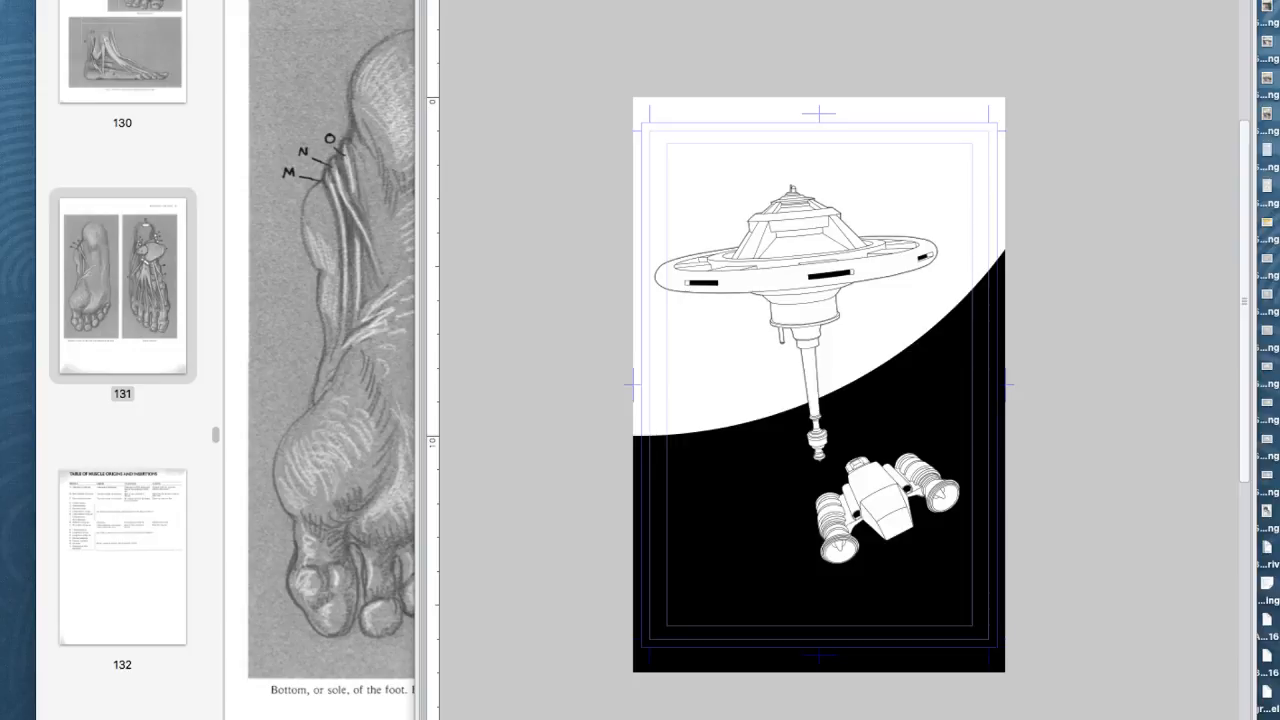
{"action": "mouse_move", "coordinate": [900, 309]}
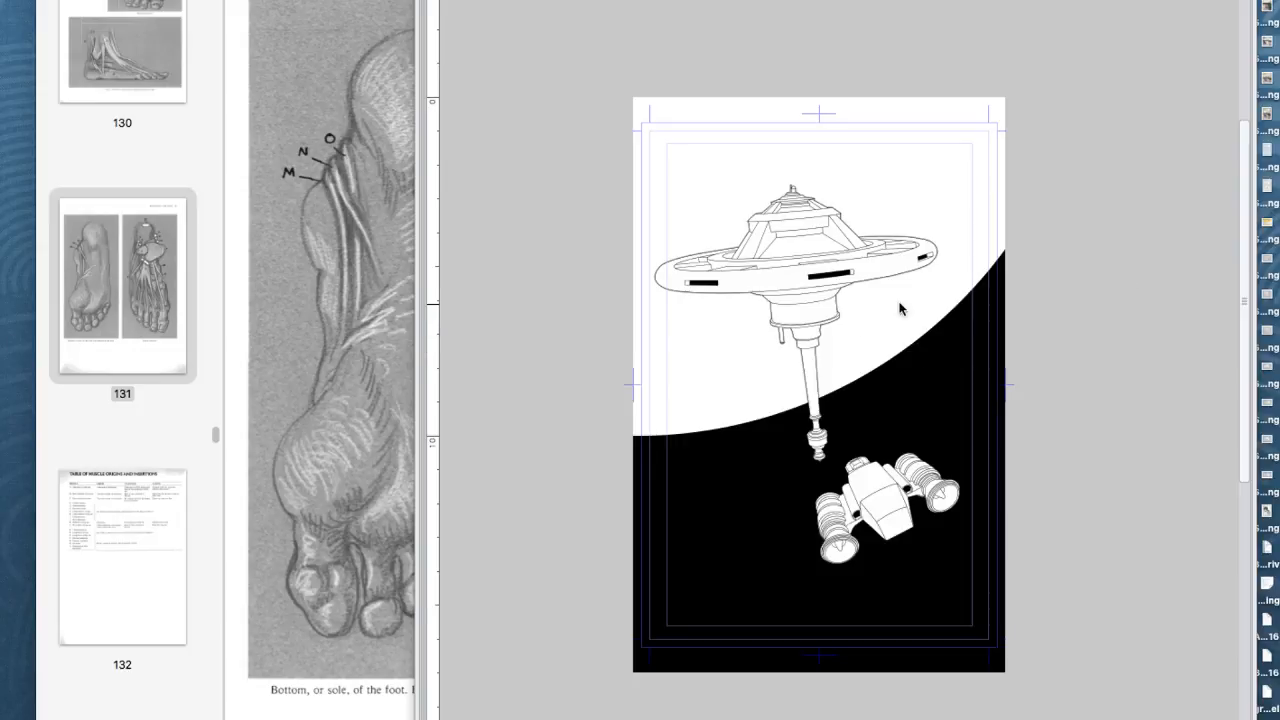
{"action": "mouse_move", "coordinate": [1114, 327]}
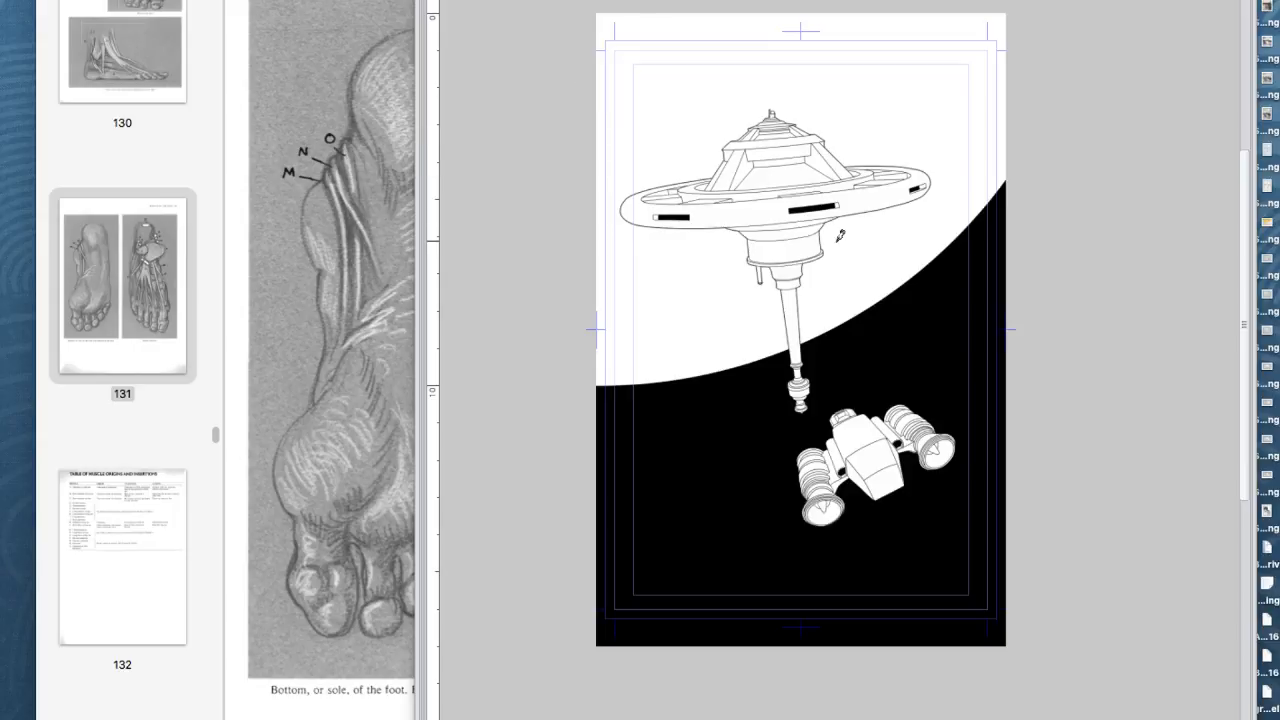
{"action": "mouse_move", "coordinate": [940, 18]}
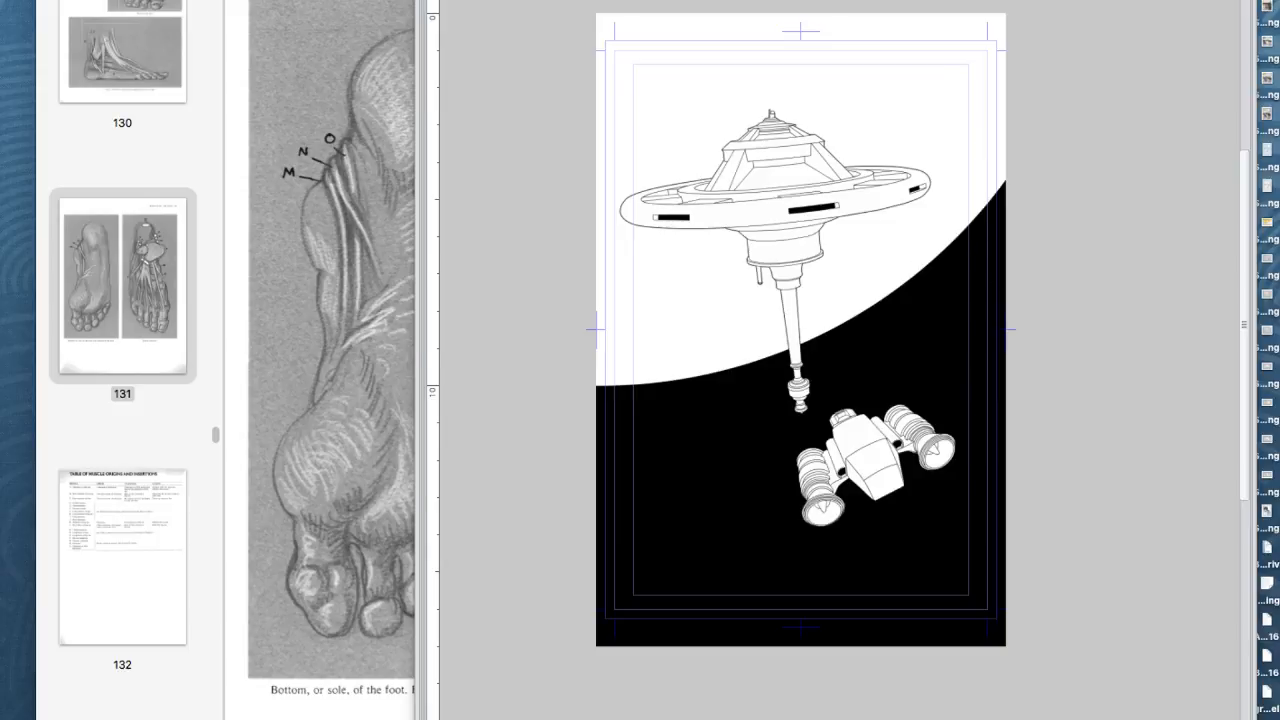
{"action": "mouse_move", "coordinate": [668, 315]}
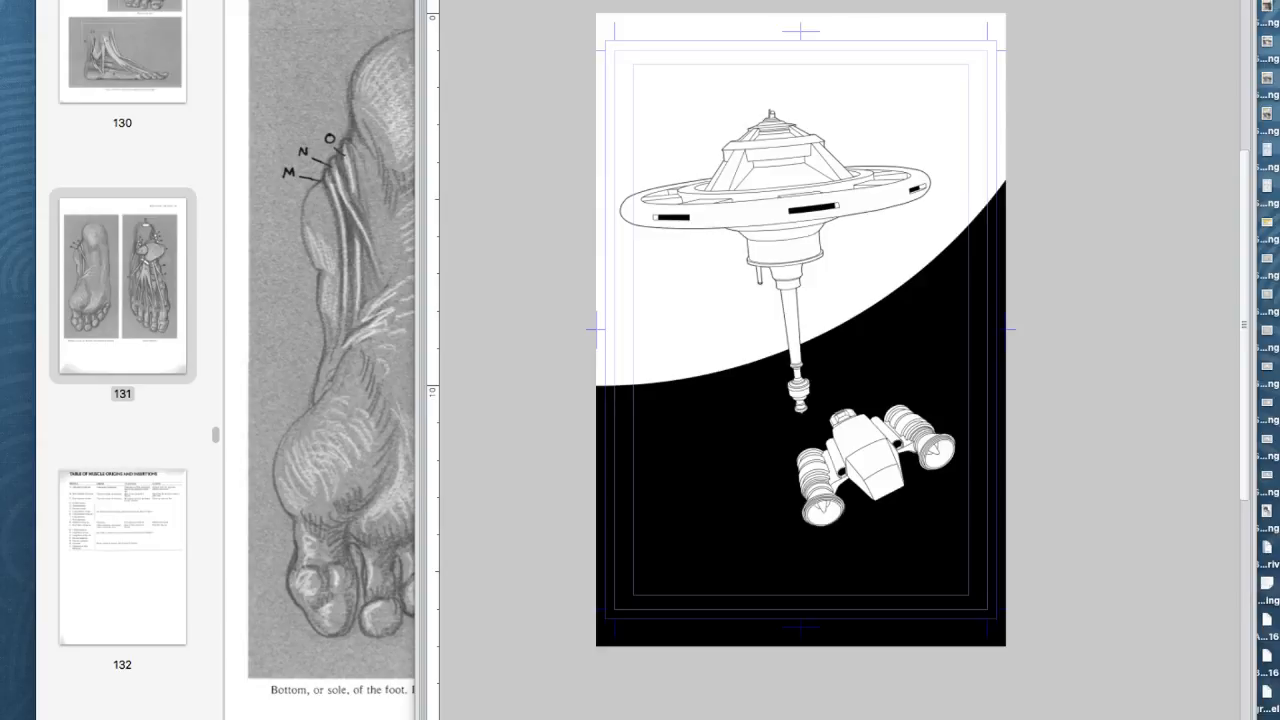
{"action": "mouse_move", "coordinate": [785, 545]}
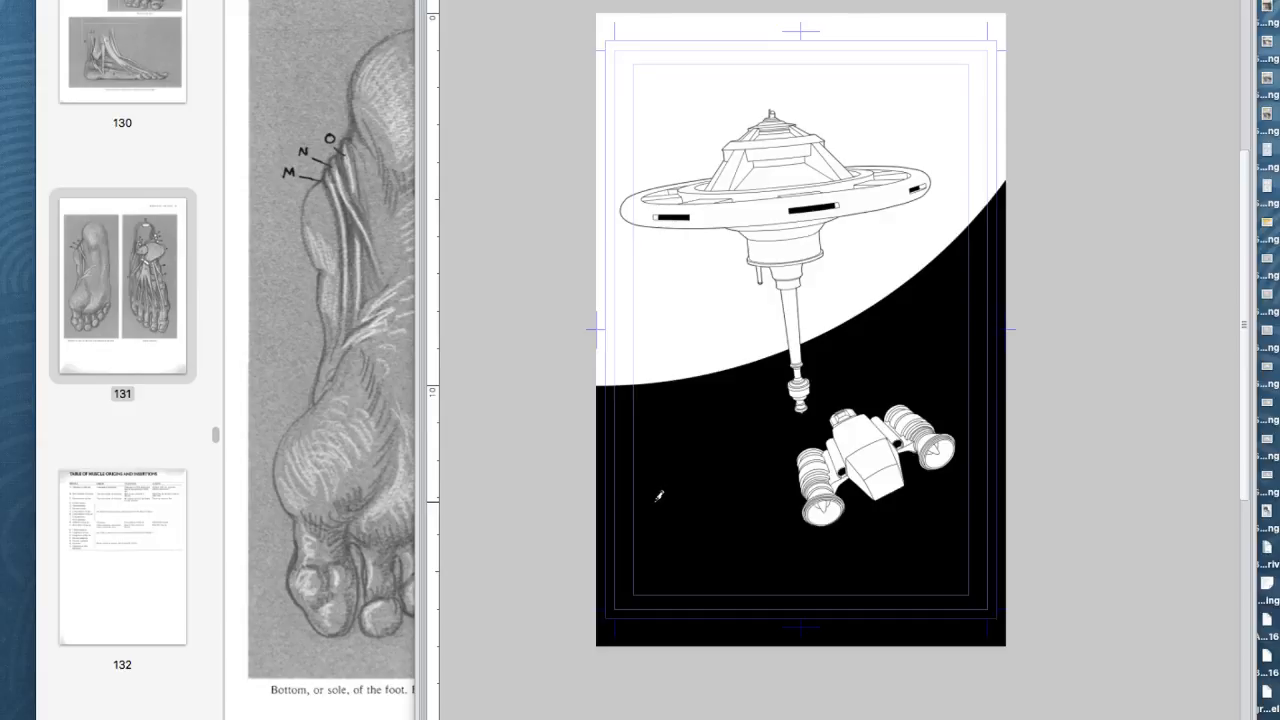
{"action": "mouse_move", "coordinate": [662, 506]}
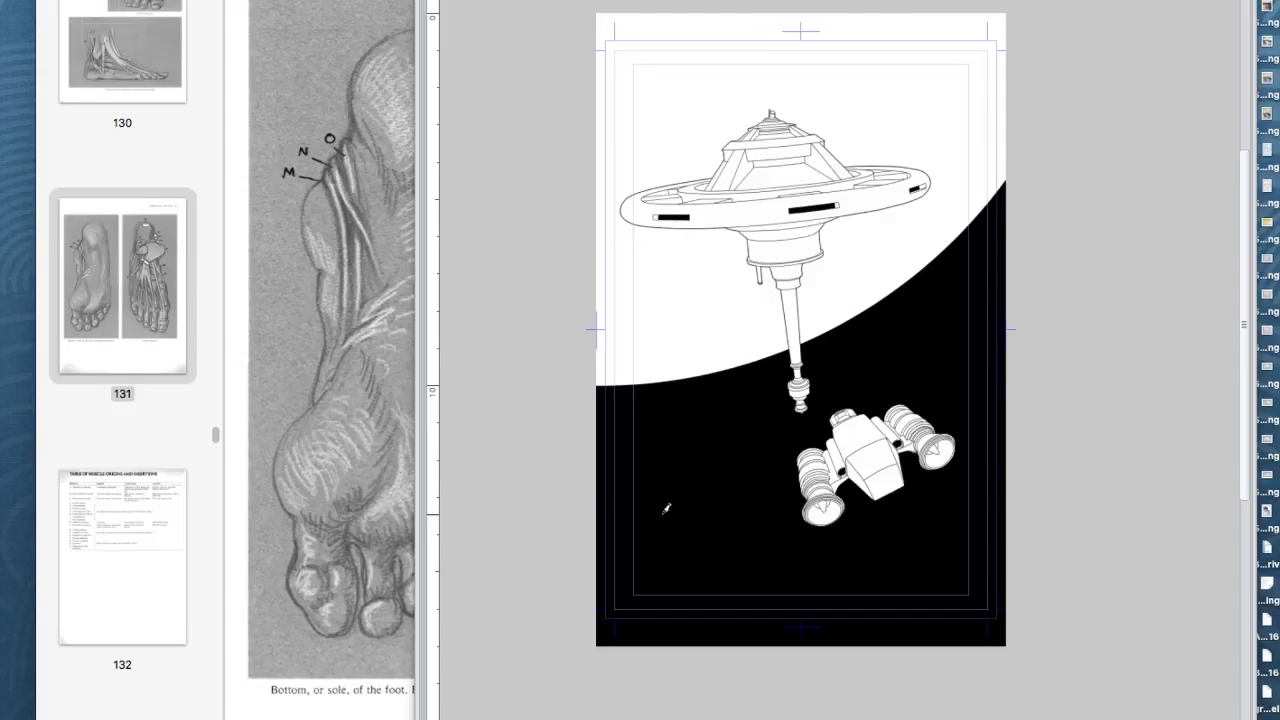
{"action": "mouse_move", "coordinate": [673, 500]}
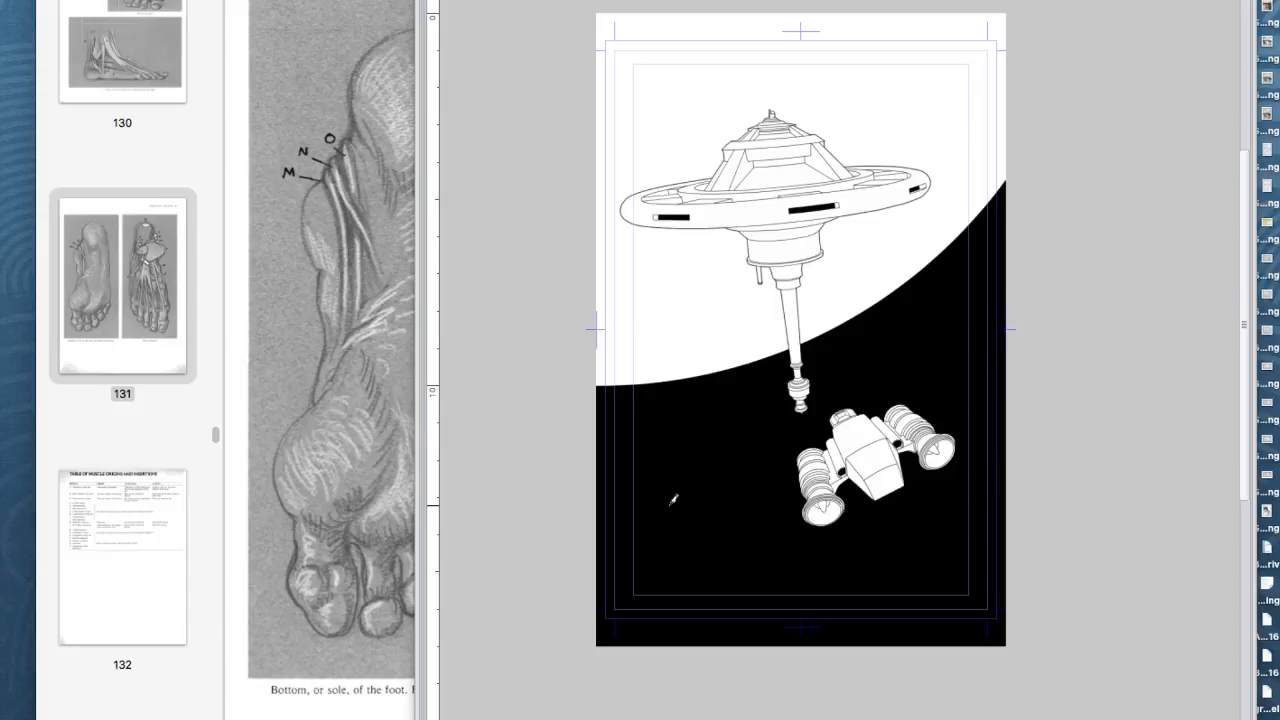
{"action": "mouse_move", "coordinate": [660, 500]}
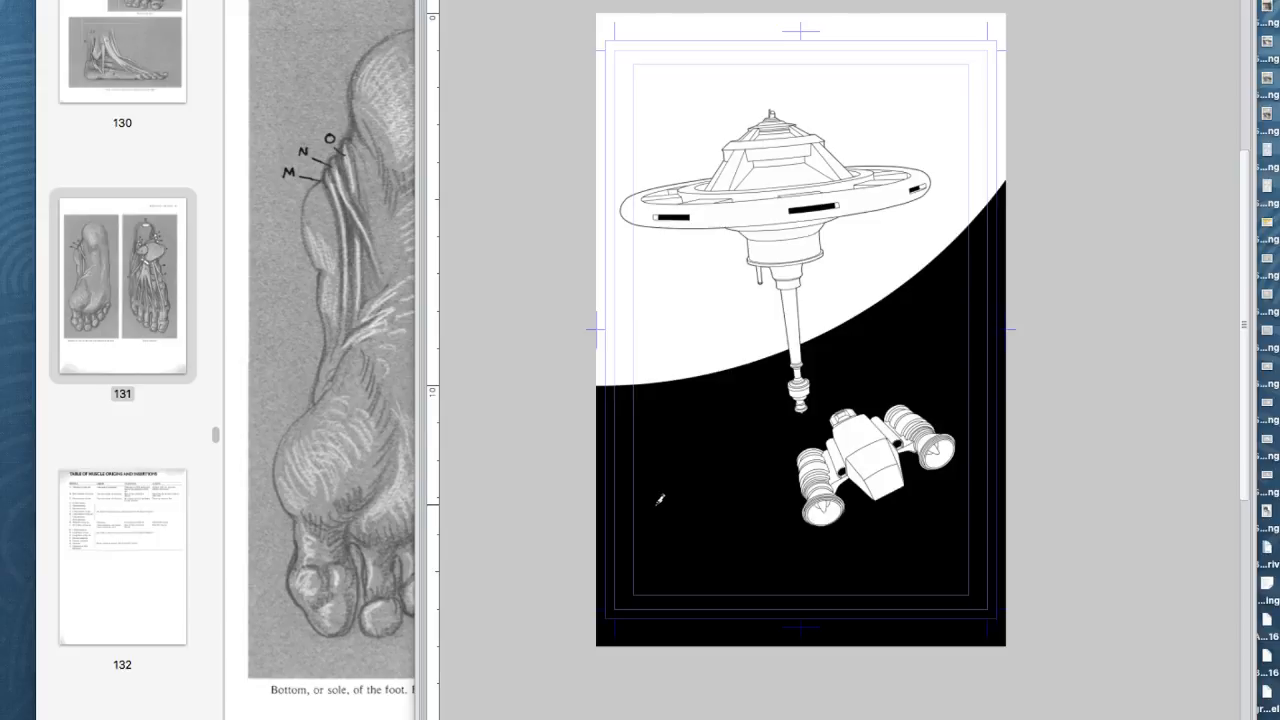
Draw thin white wavy streaks across the black space left of and below the ship
{"action": "left_click_drag", "start_coordinate": [660, 500], "coordinate": [730, 498]}
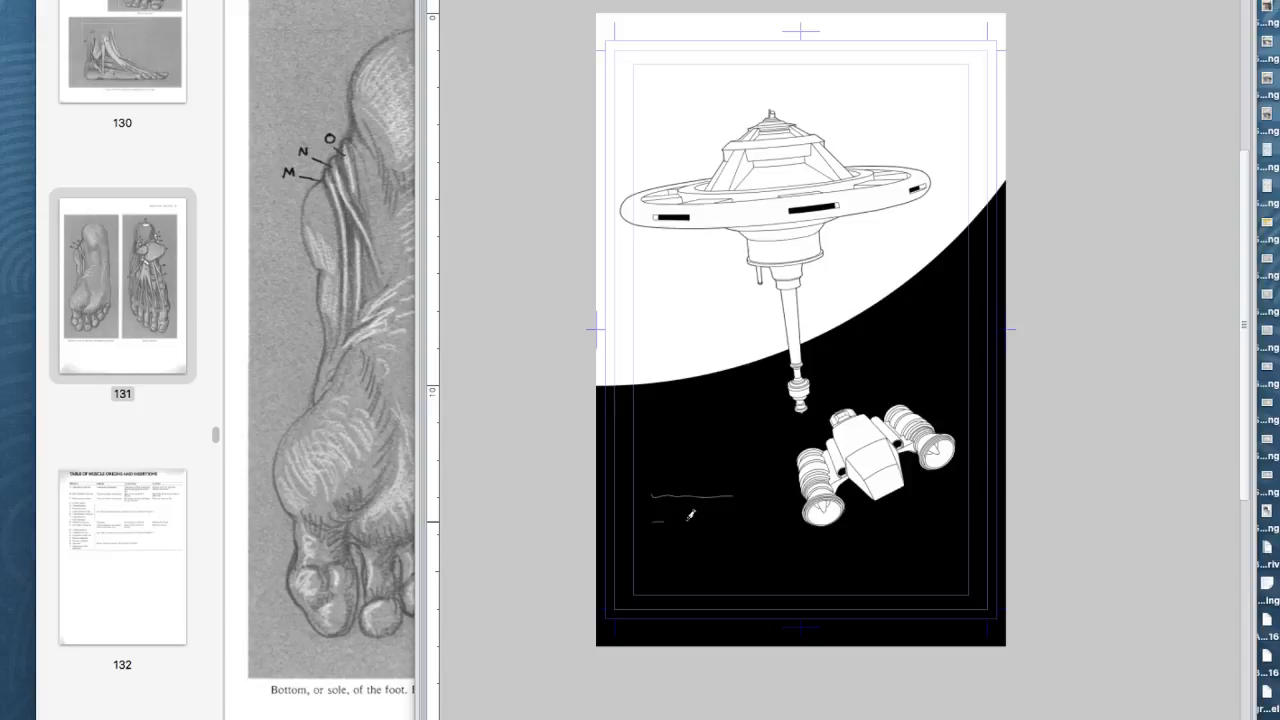
{"action": "left_click_drag", "start_coordinate": [690, 515], "coordinate": [930, 570]}
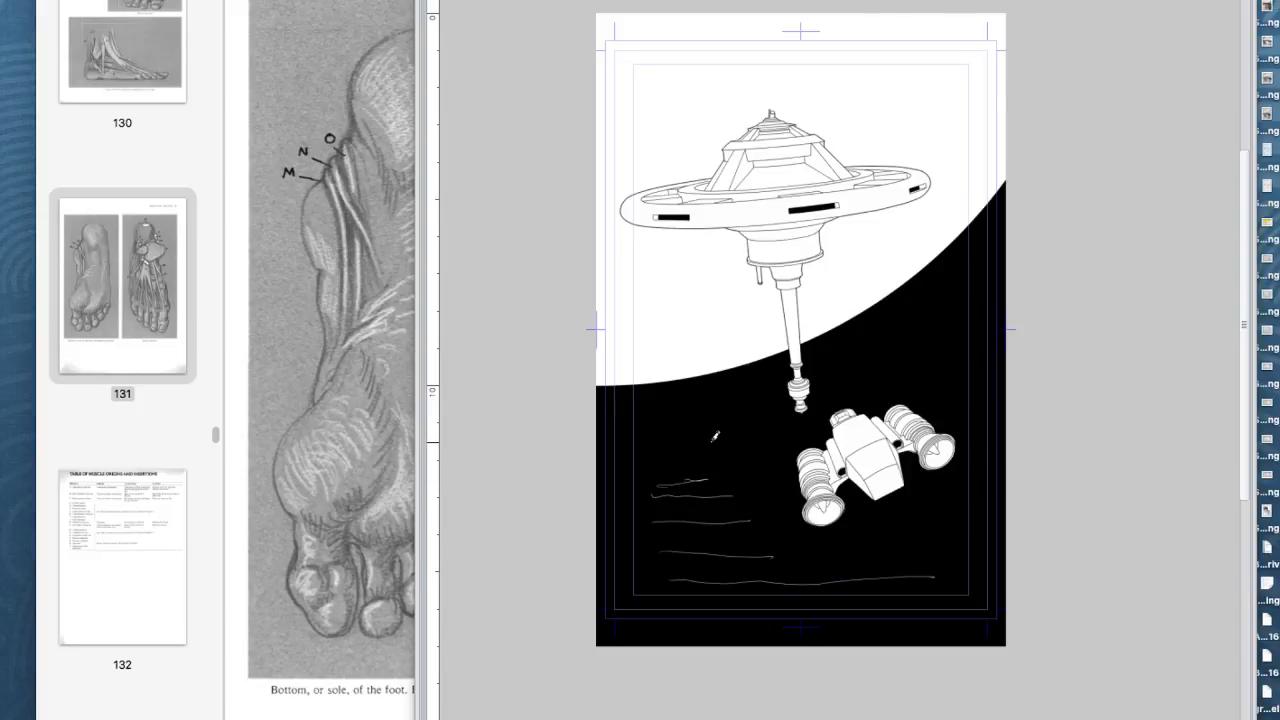
{"action": "mouse_move", "coordinate": [960, 428]}
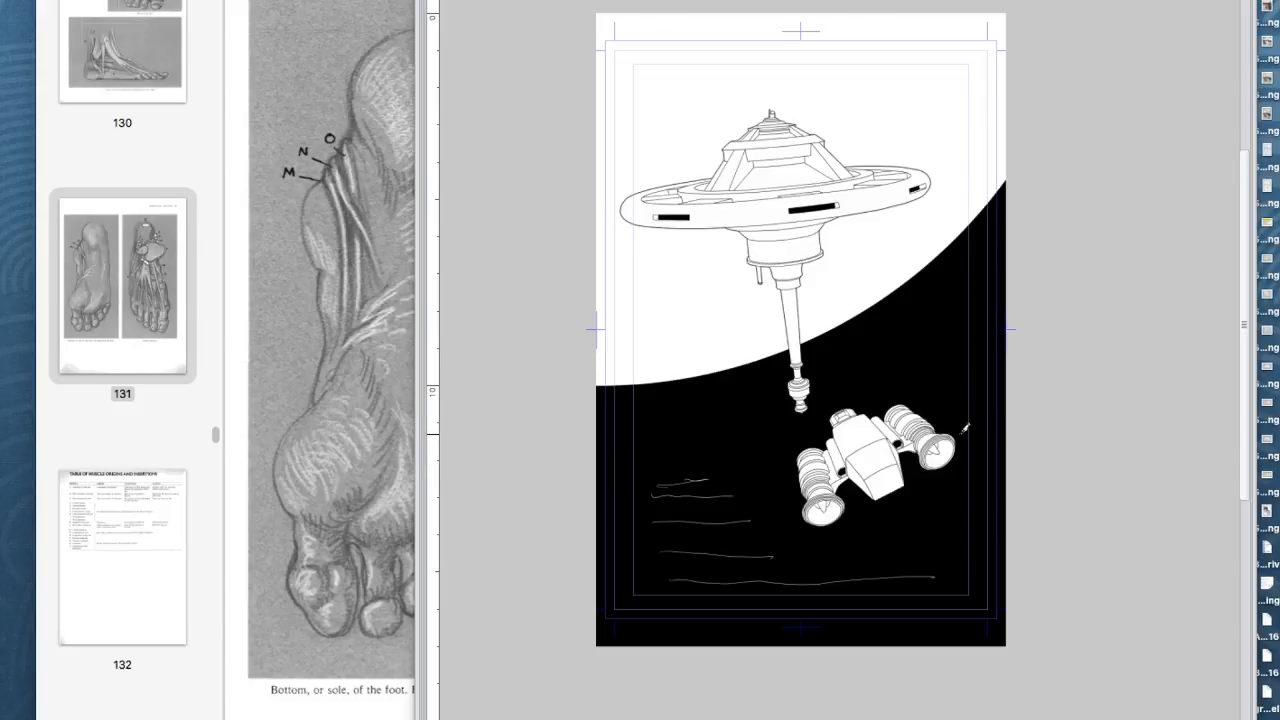
{"action": "mouse_move", "coordinate": [685, 68]}
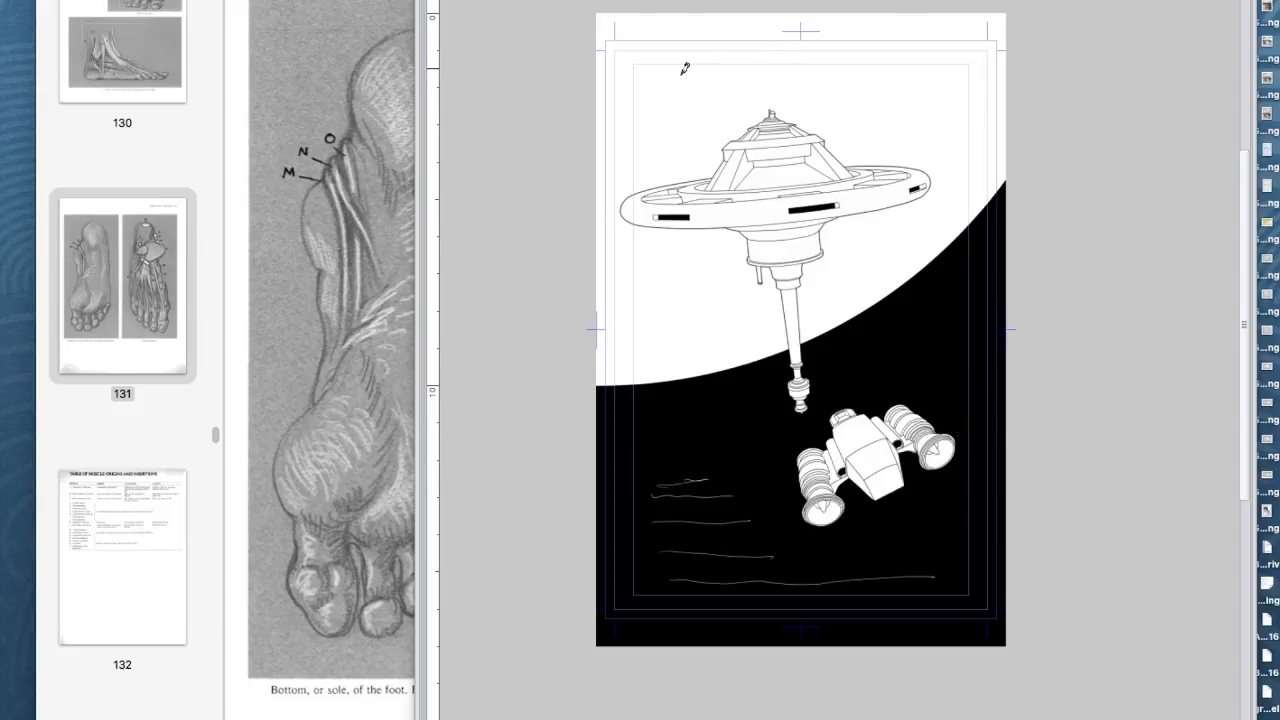
{"action": "mouse_move", "coordinate": [1135, 27]}
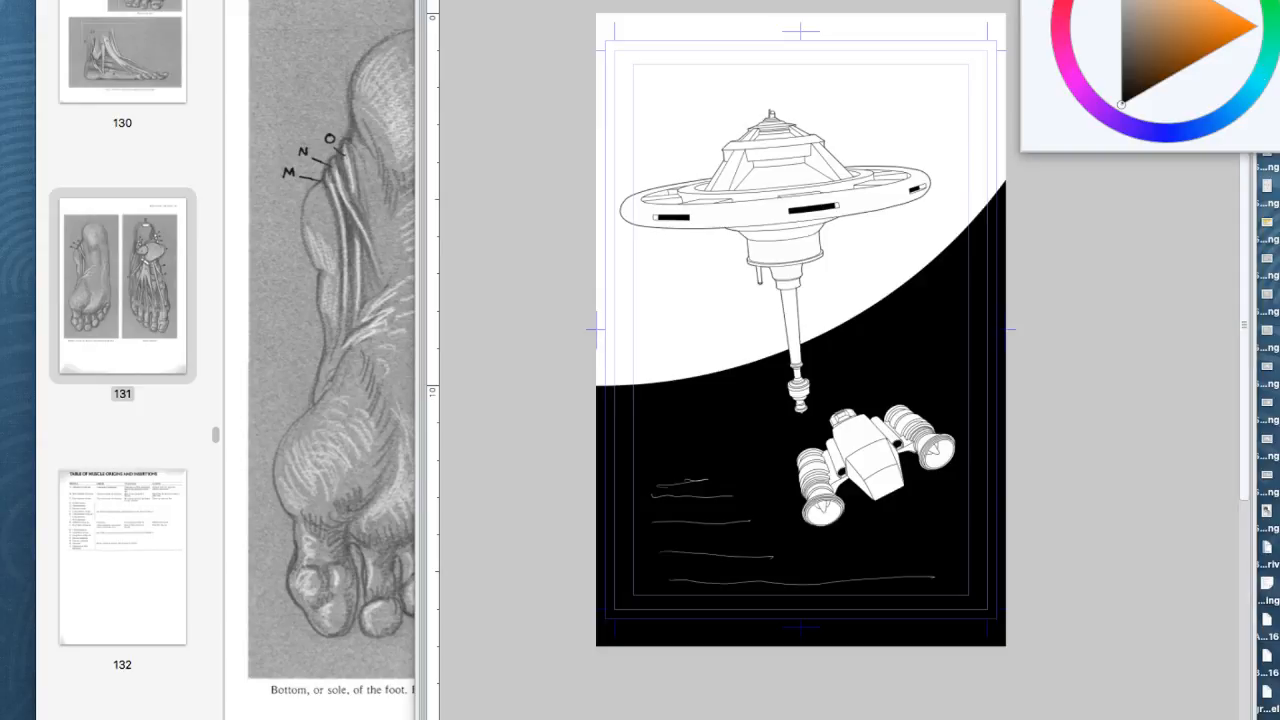
In red, sketch a curving arrow from station toward ship, then blue engine exhaust glows
{"action": "left_click", "coordinate": [1207, 27]}
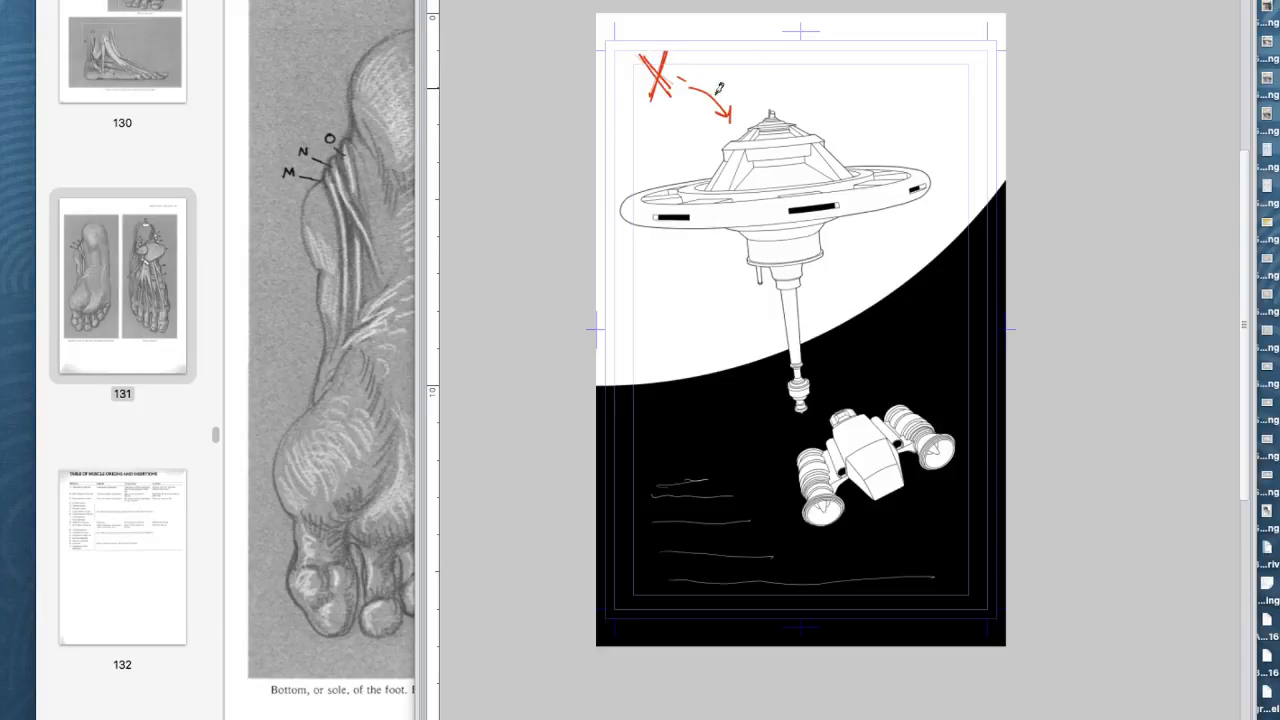
{"action": "left_click_drag", "start_coordinate": [715, 85], "coordinate": [860, 460]}
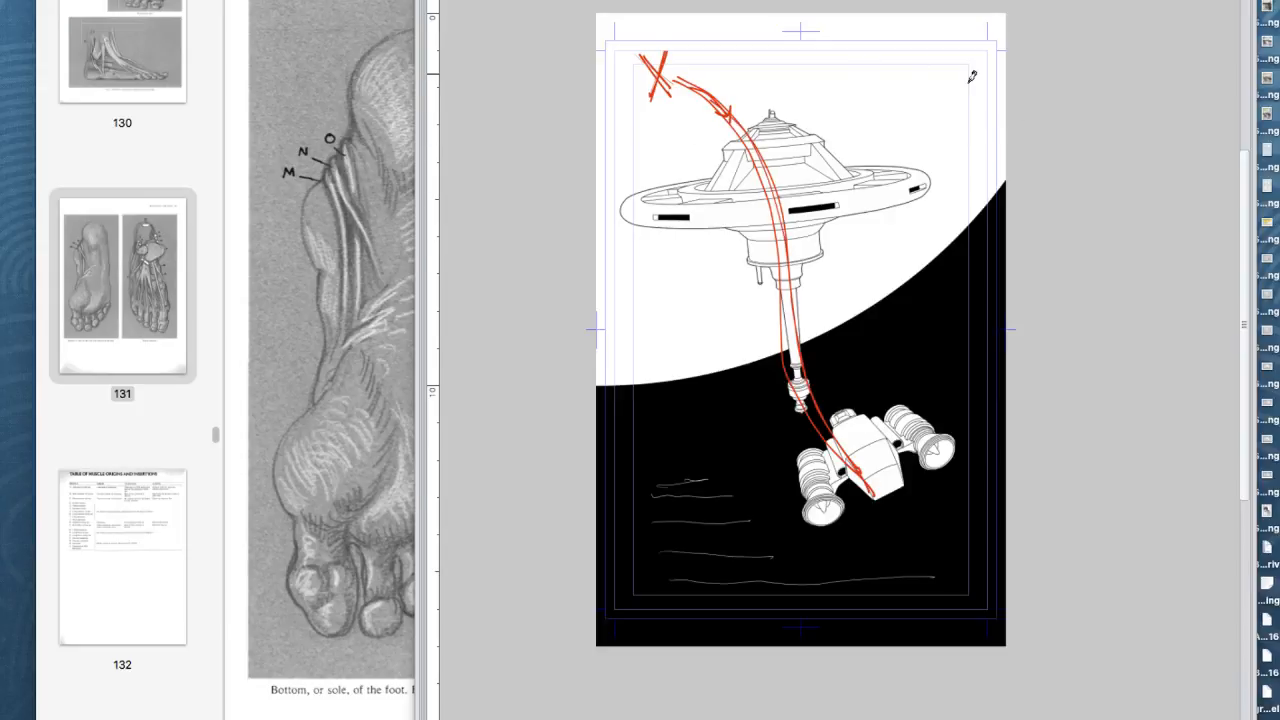
{"action": "left_click_drag", "start_coordinate": [880, 280], "coordinate": [965, 290]}
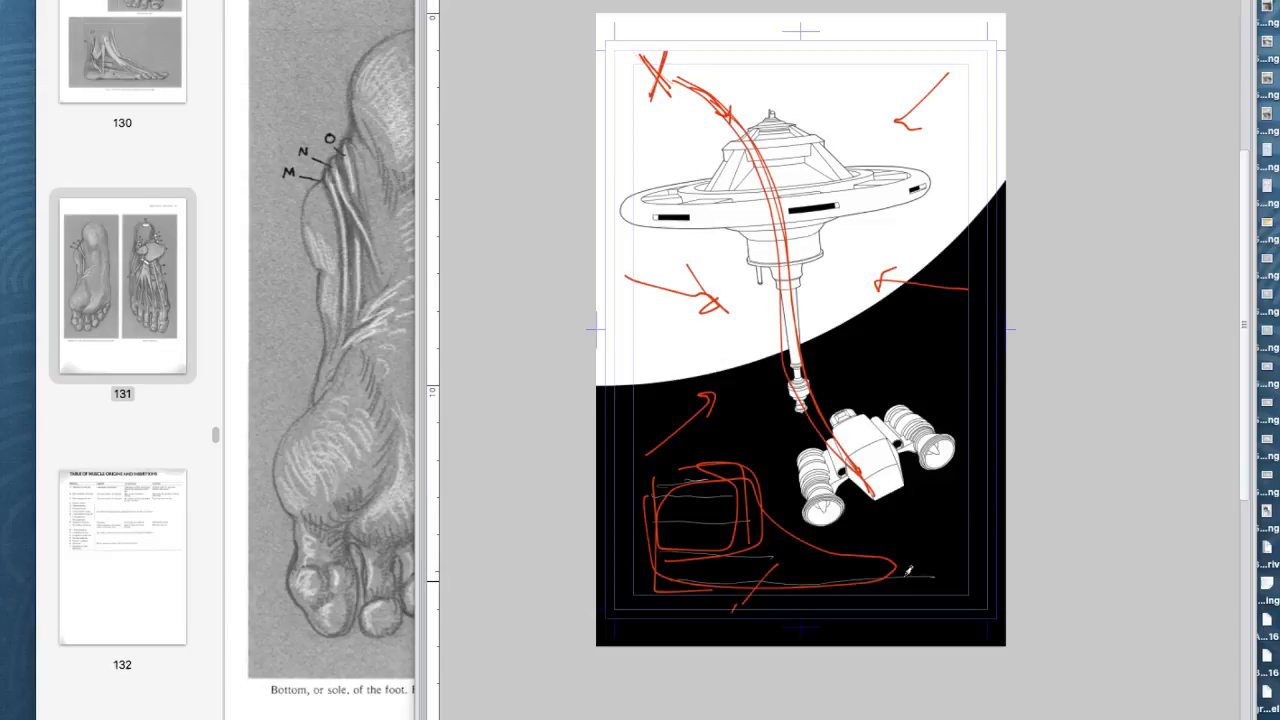
{"action": "left_click_drag", "start_coordinate": [740, 585], "coordinate": [905, 570]}
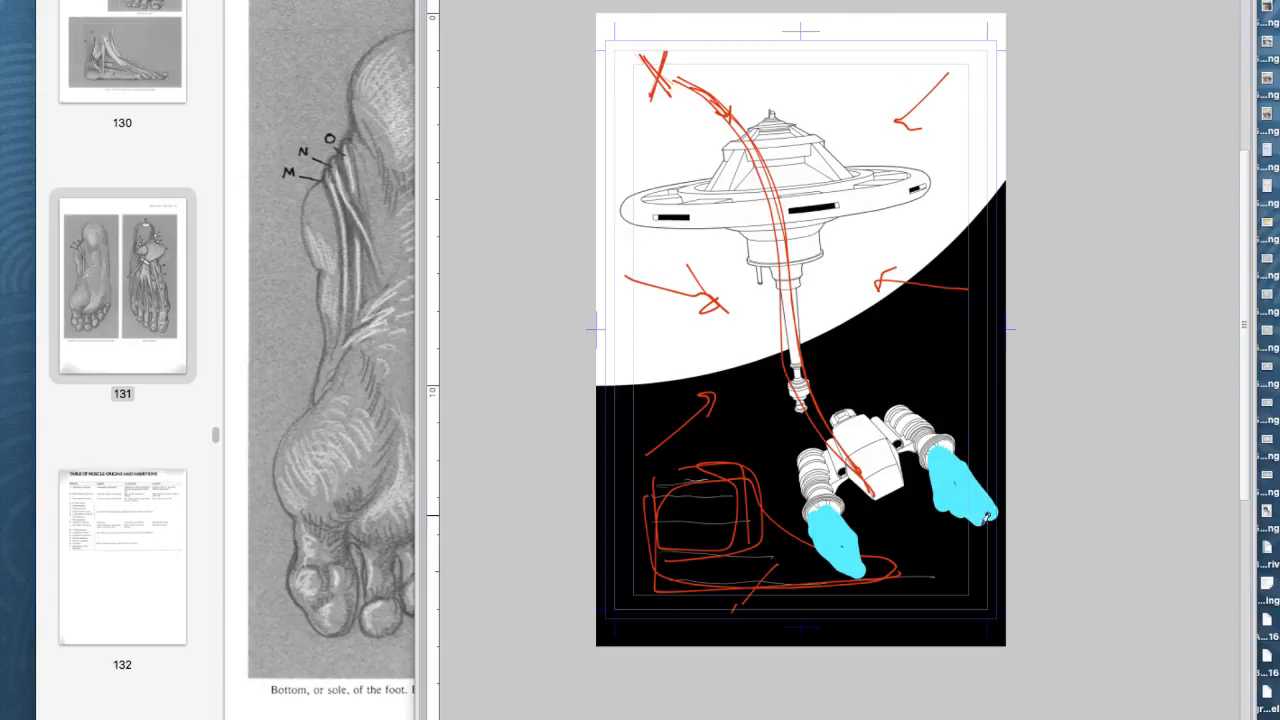
{"action": "mouse_move", "coordinate": [1066, 381]}
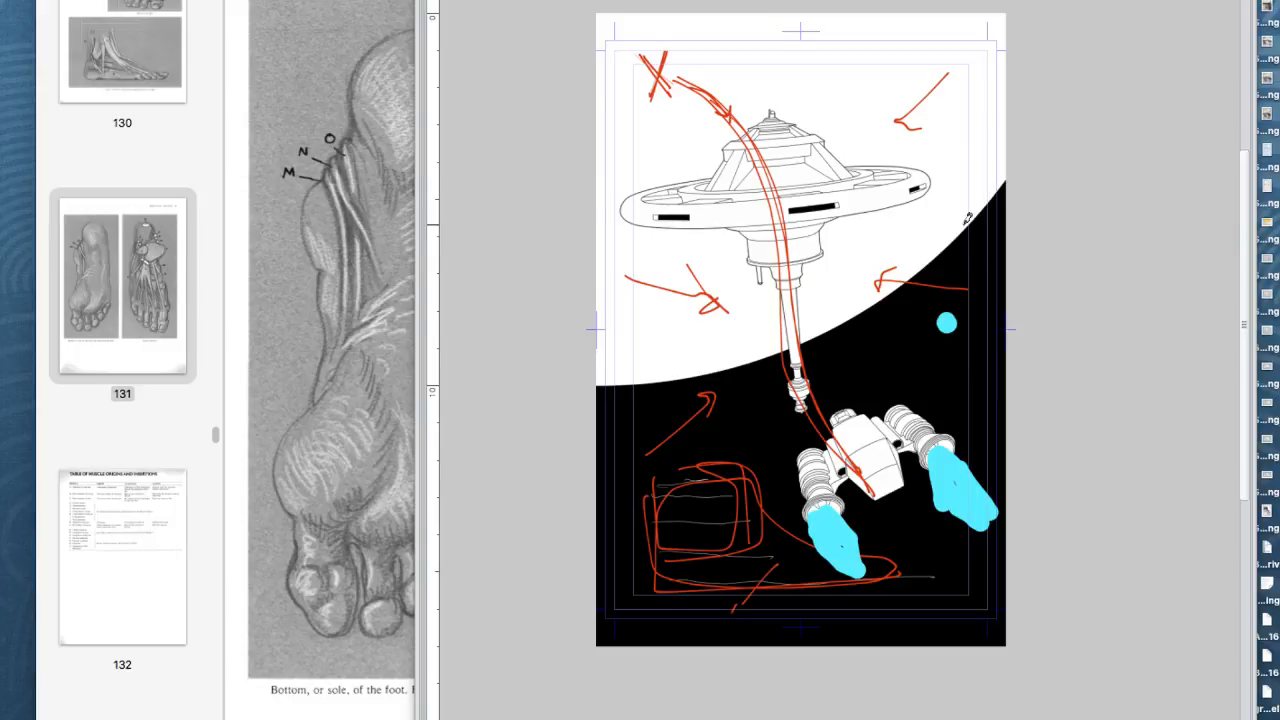
{"action": "mouse_move", "coordinate": [1015, 345]}
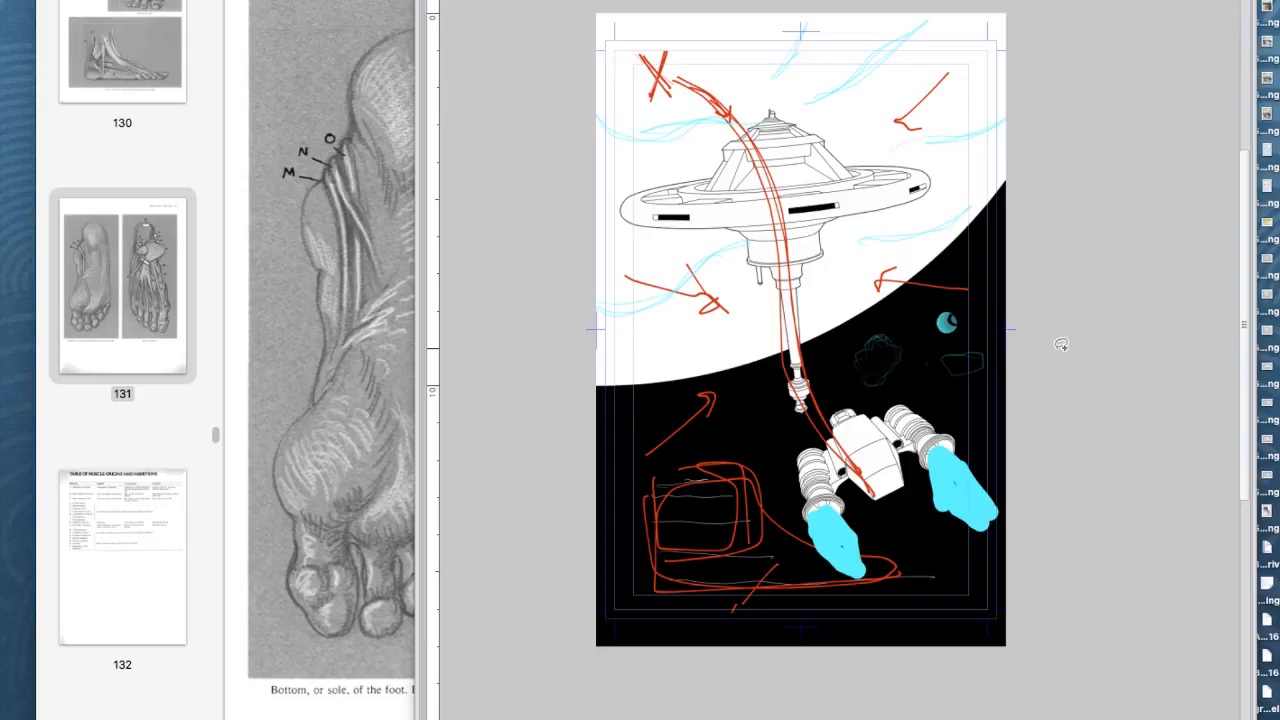
{"action": "mouse_move", "coordinate": [783, 367]}
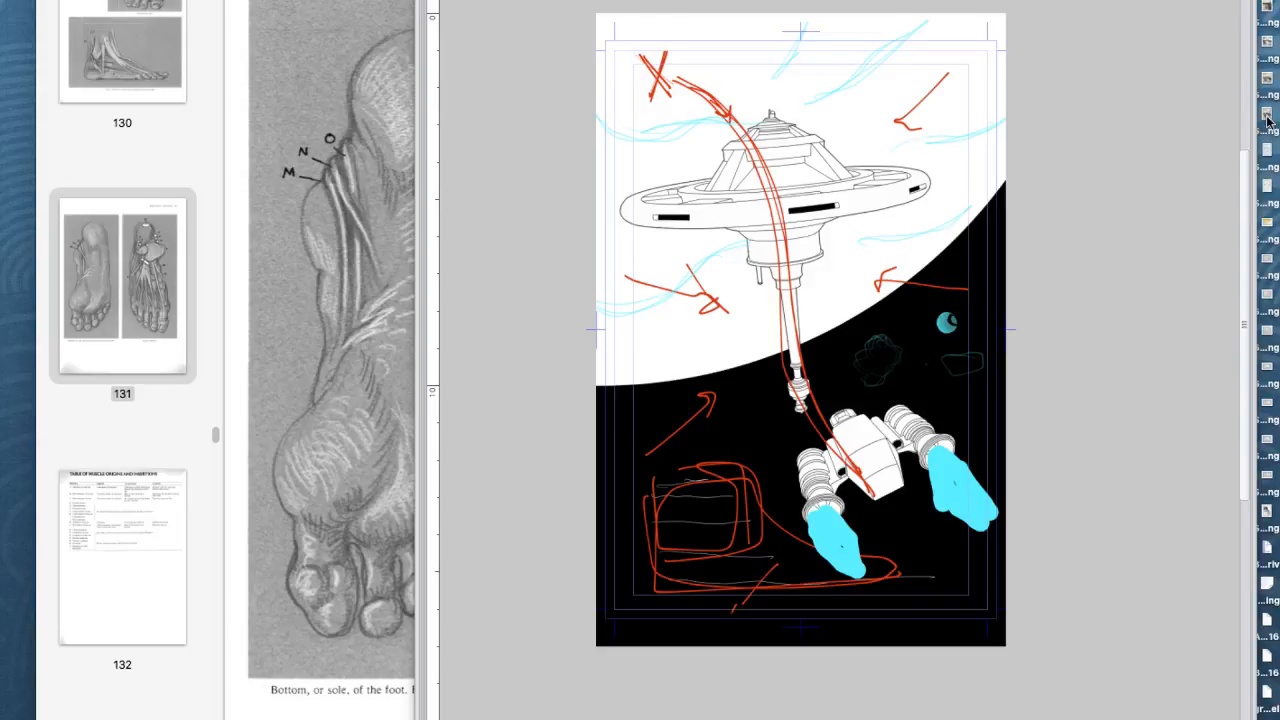
{"action": "mouse_move", "coordinate": [690, 598]}
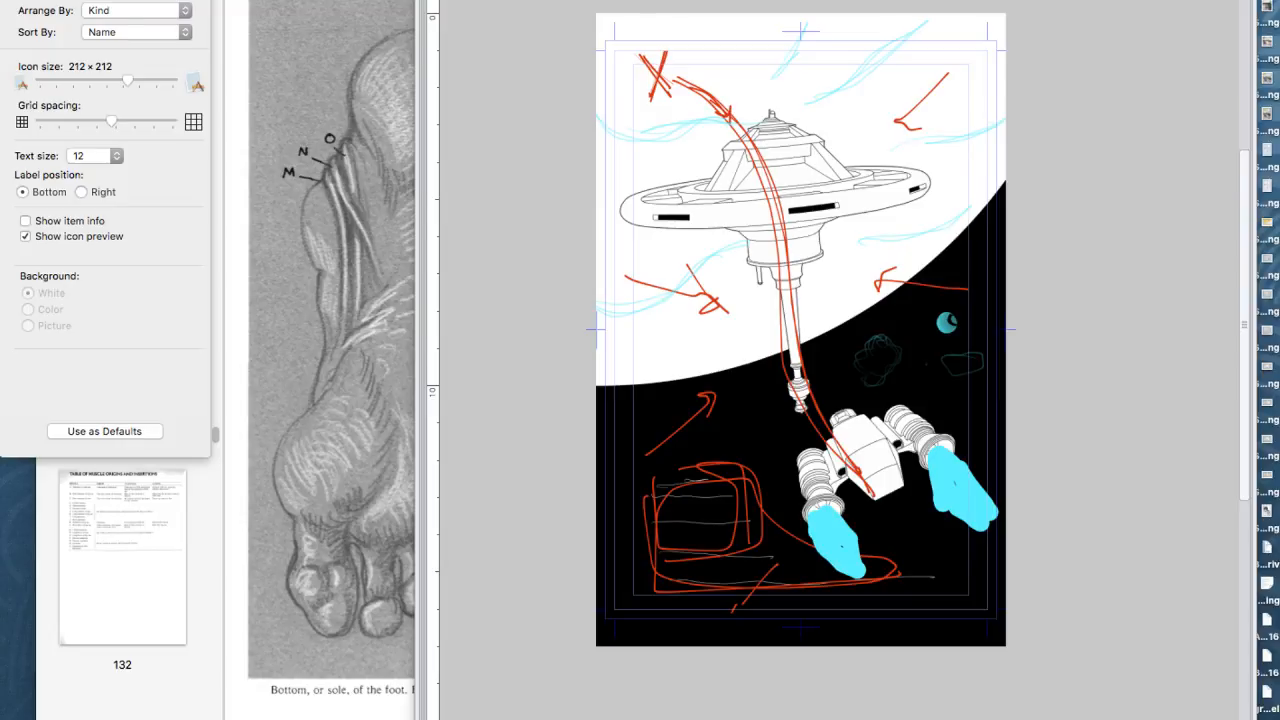
{"action": "left_click", "coordinate": [135, 31]}
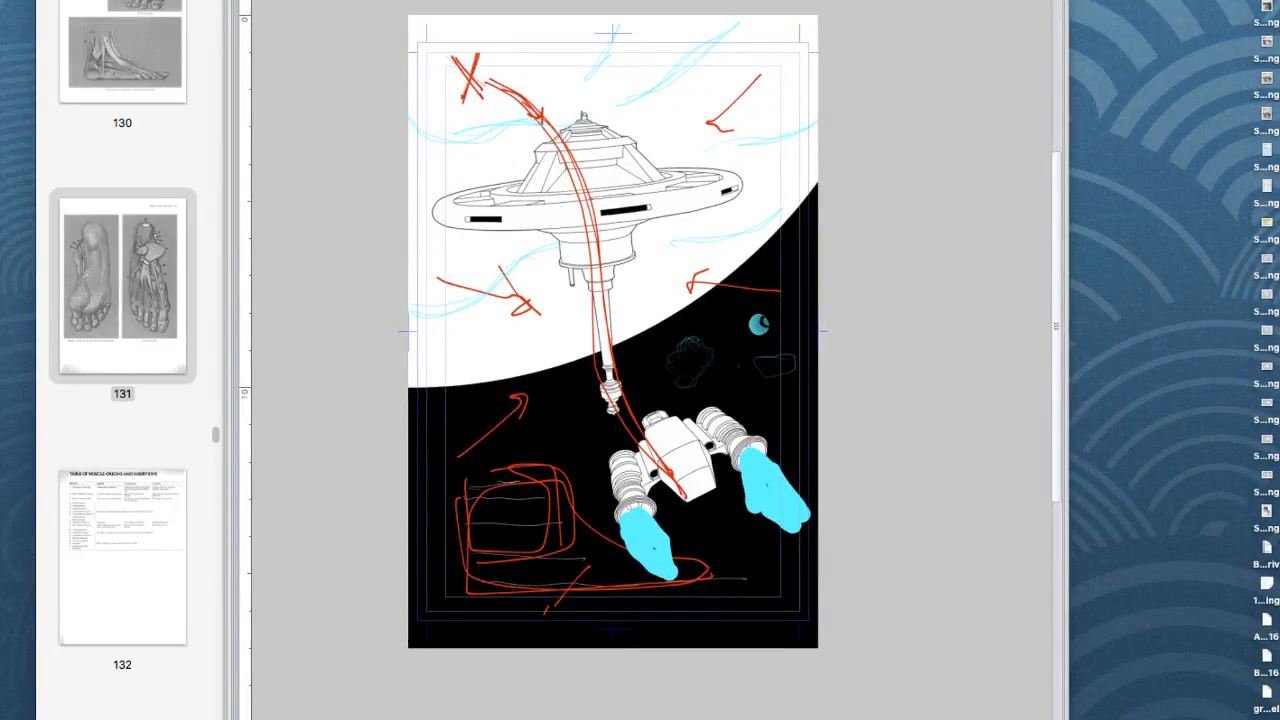
{"action": "mouse_move", "coordinate": [1124, 558]}
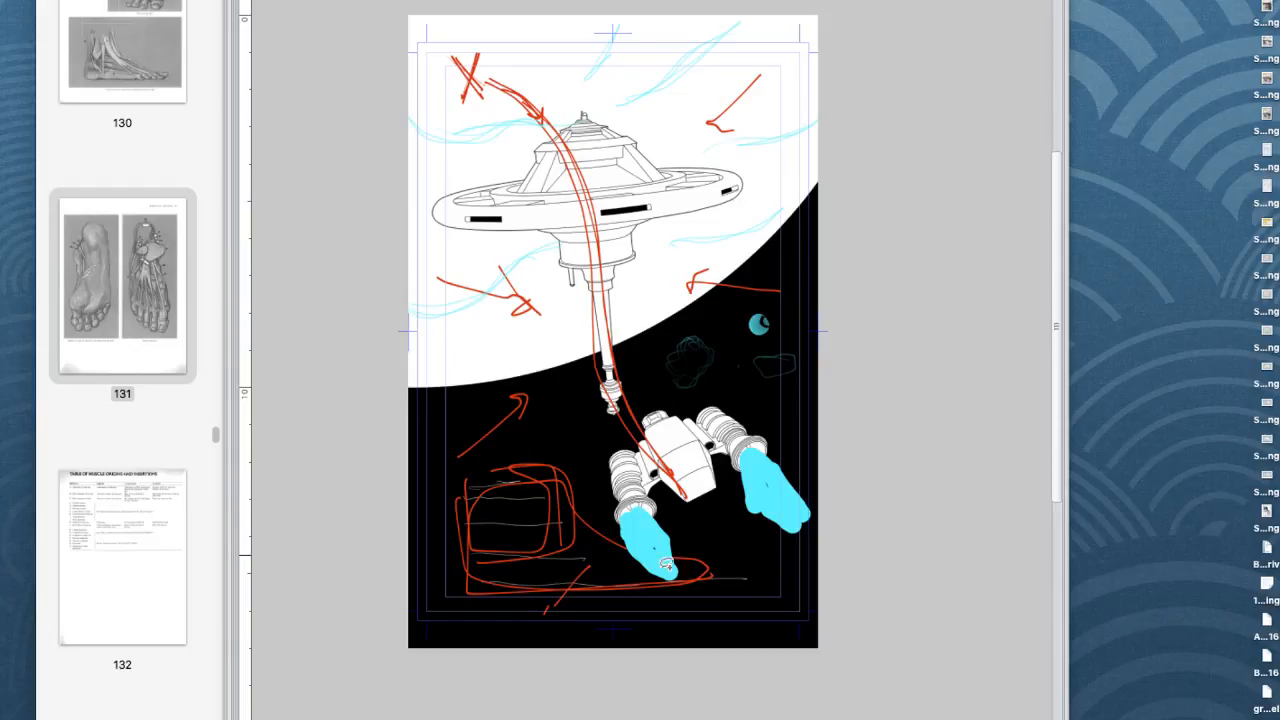
{"action": "mouse_move", "coordinate": [757, 513]}
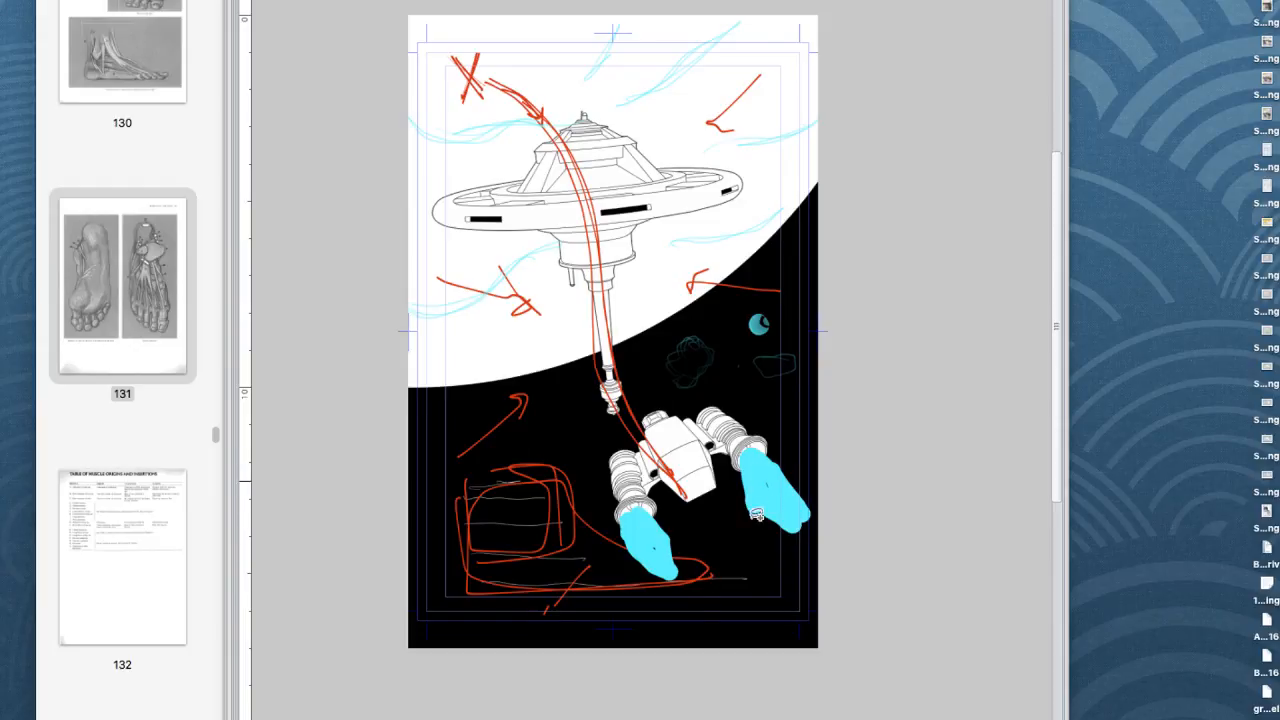
{"action": "mouse_move", "coordinate": [815, 498]}
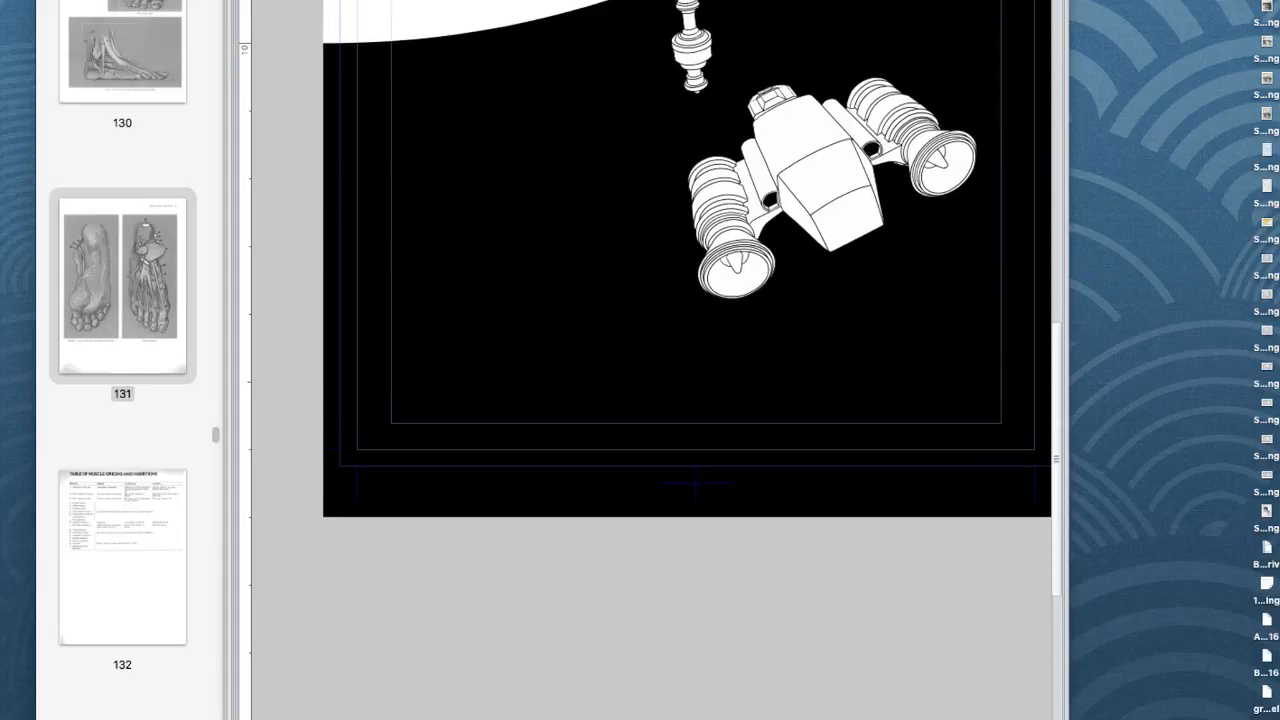
Scroll down to view the ship as clean line art on the black half
{"action": "scroll", "scroll_direction": "down", "scroll_amount": 3}
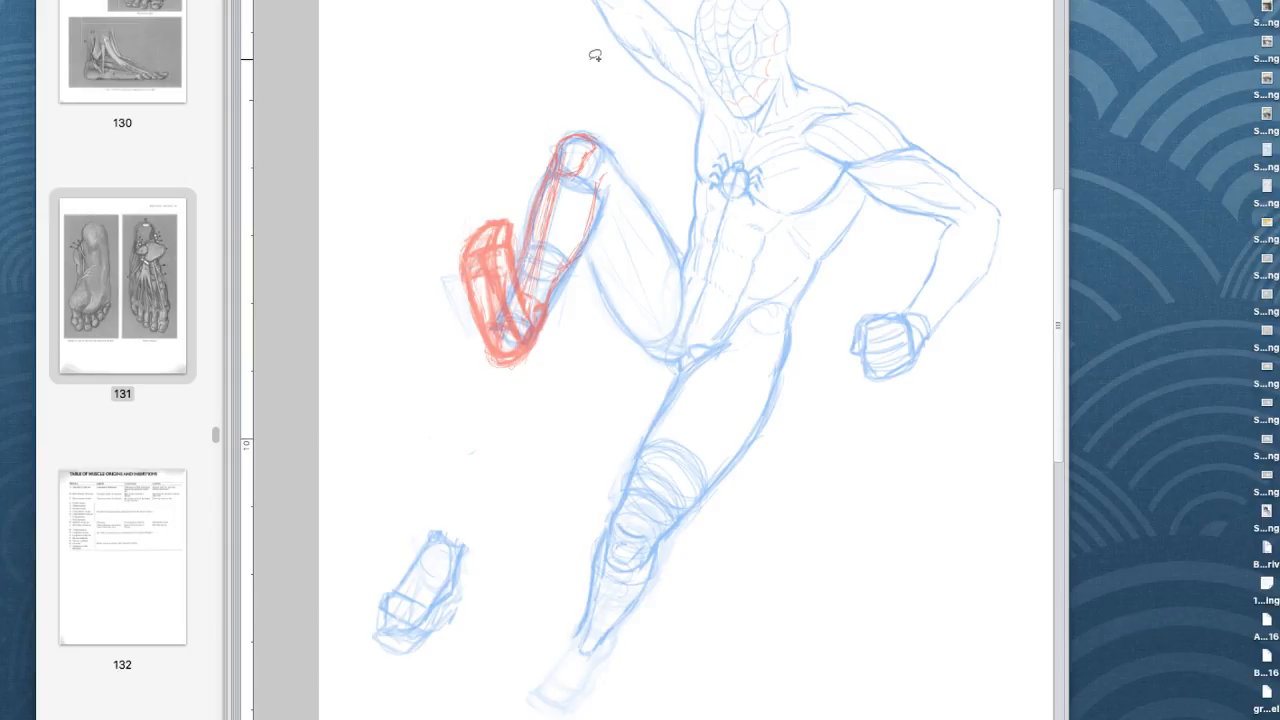
{"action": "mouse_move", "coordinate": [547, 218]}
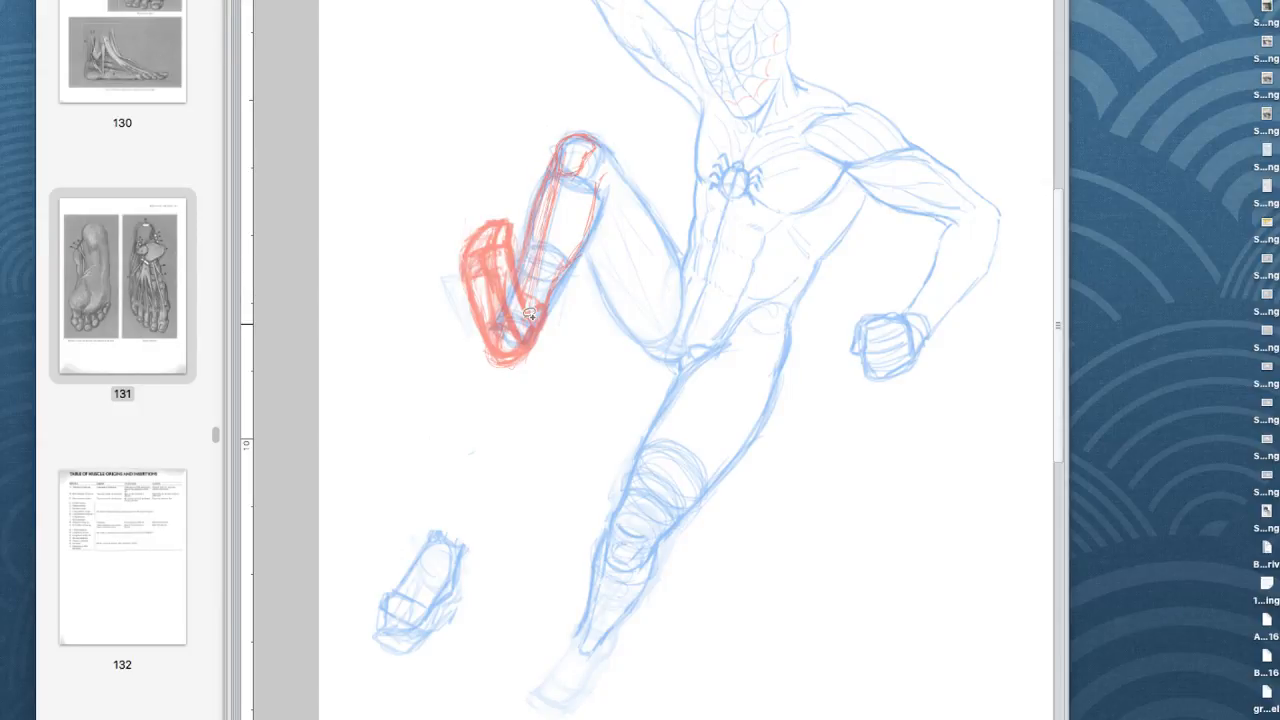
{"action": "mouse_move", "coordinate": [852, 102]}
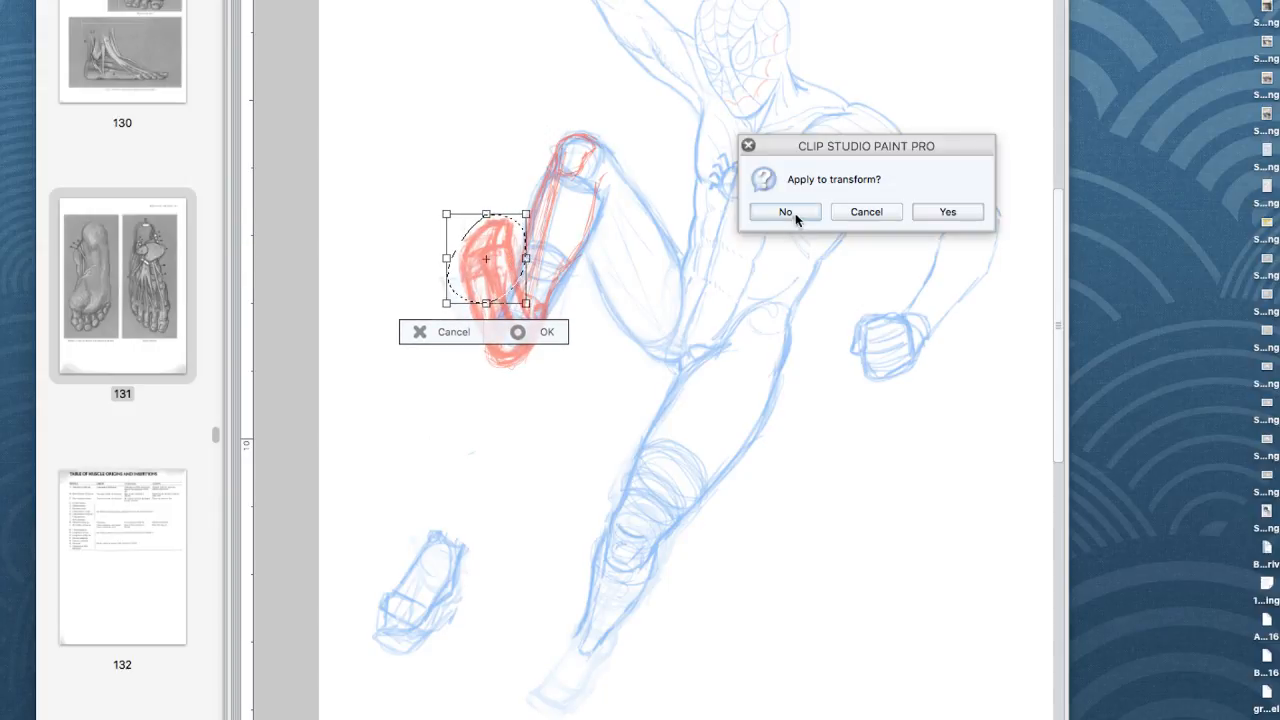
Finish transforming the red foot scribble on the raised leg into a squarer box
{"action": "left_click", "coordinate": [785, 211]}
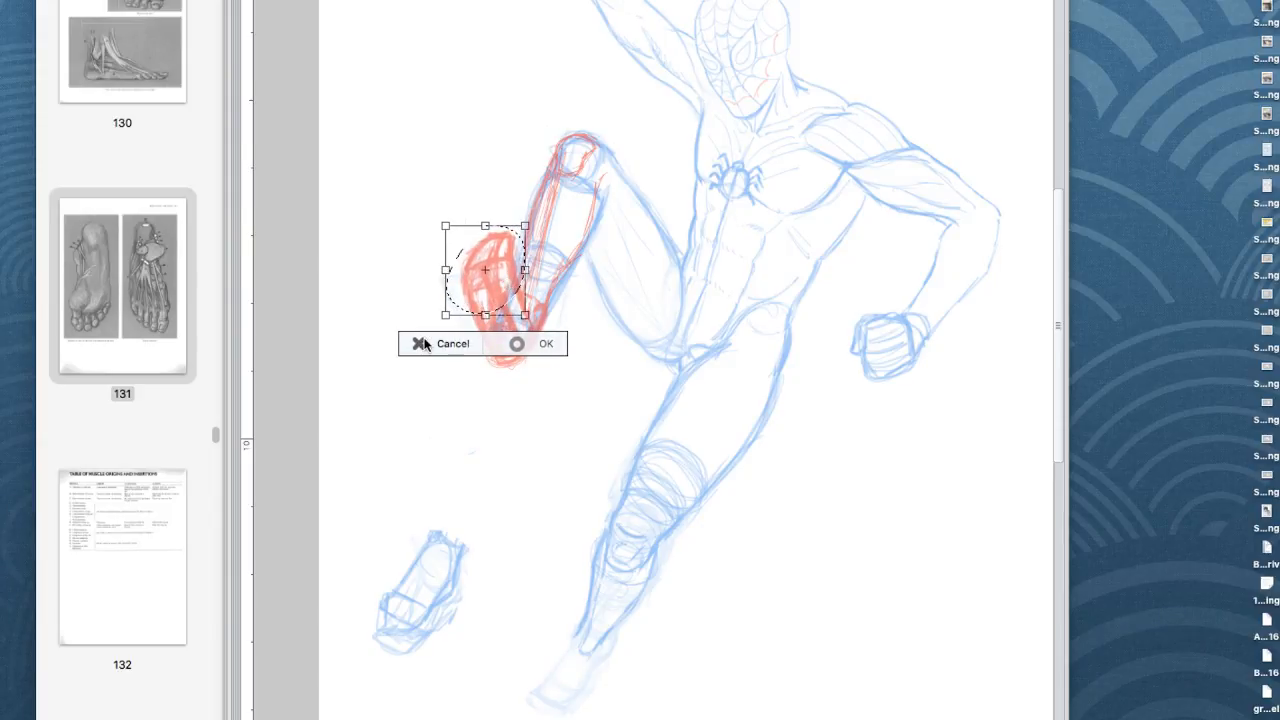
{"action": "left_click", "coordinate": [546, 343]}
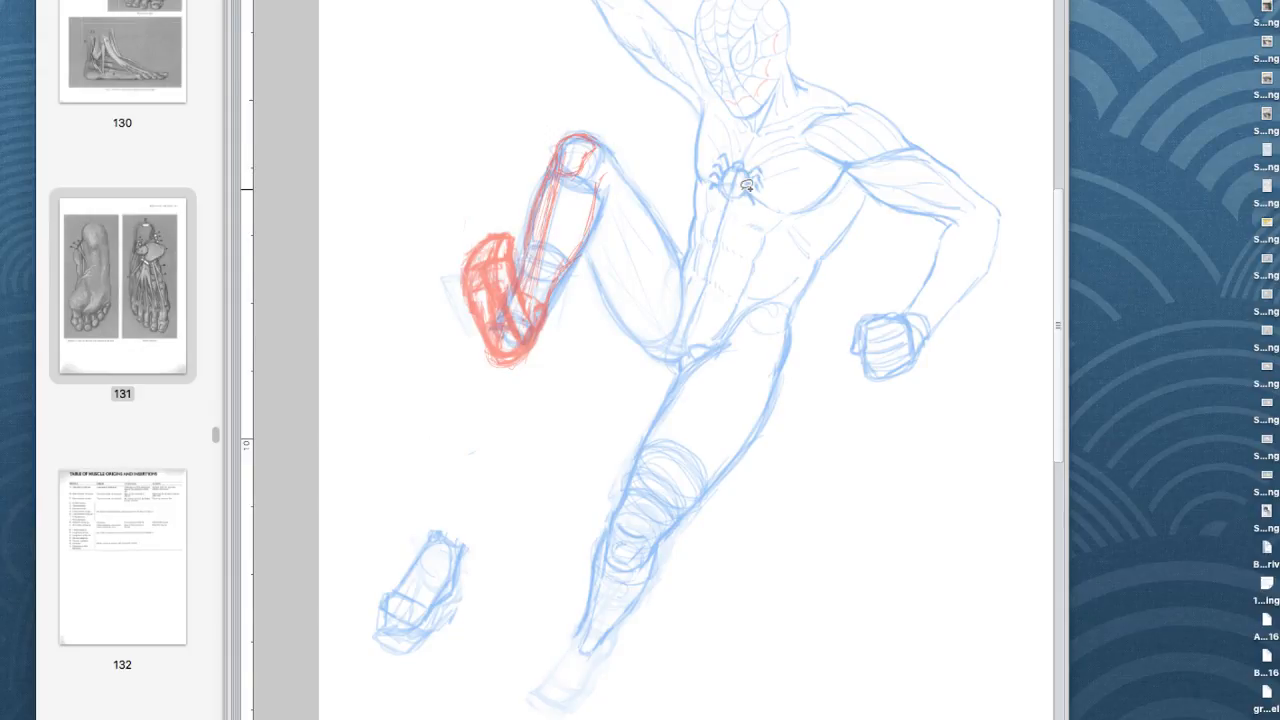
{"action": "mouse_move", "coordinate": [1145, 70]}
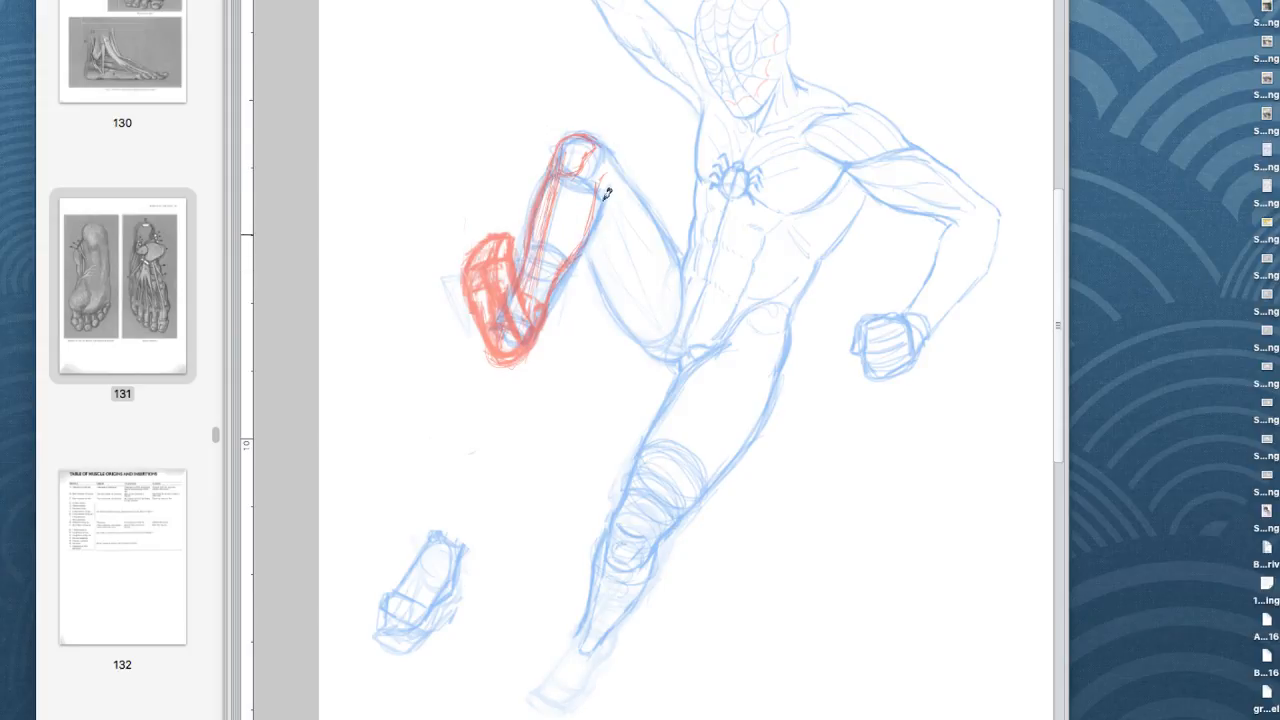
Stroke red contours along the raised thigh's back and underside into the crotch
{"action": "left_click_drag", "start_coordinate": [603, 190], "coordinate": [588, 228]}
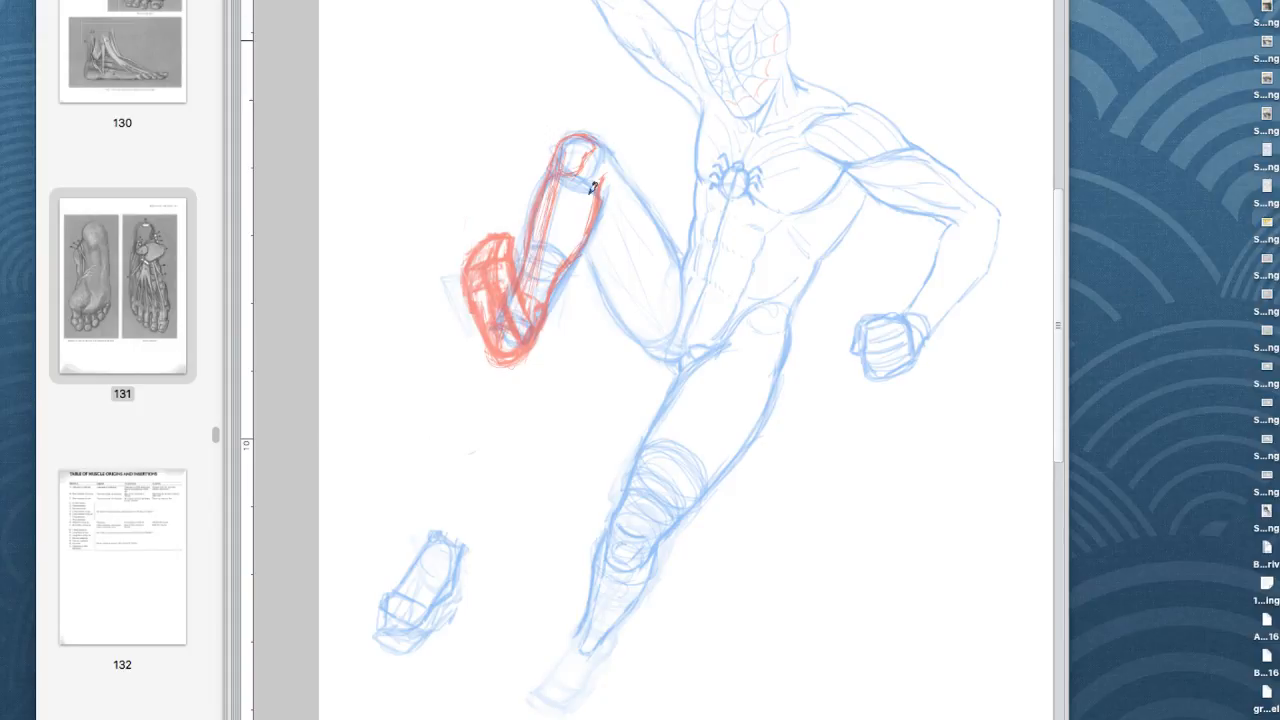
{"action": "left_click_drag", "start_coordinate": [588, 185], "coordinate": [640, 335]}
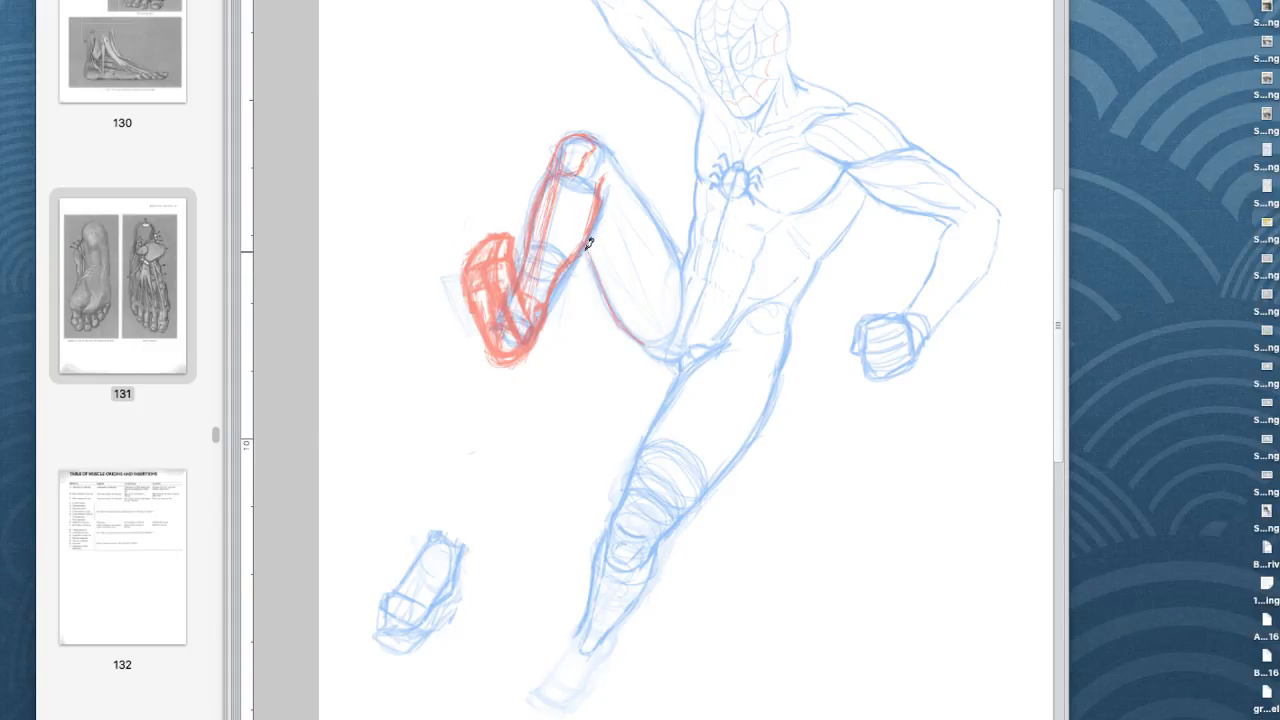
{"action": "left_click_drag", "start_coordinate": [588, 245], "coordinate": [660, 350]}
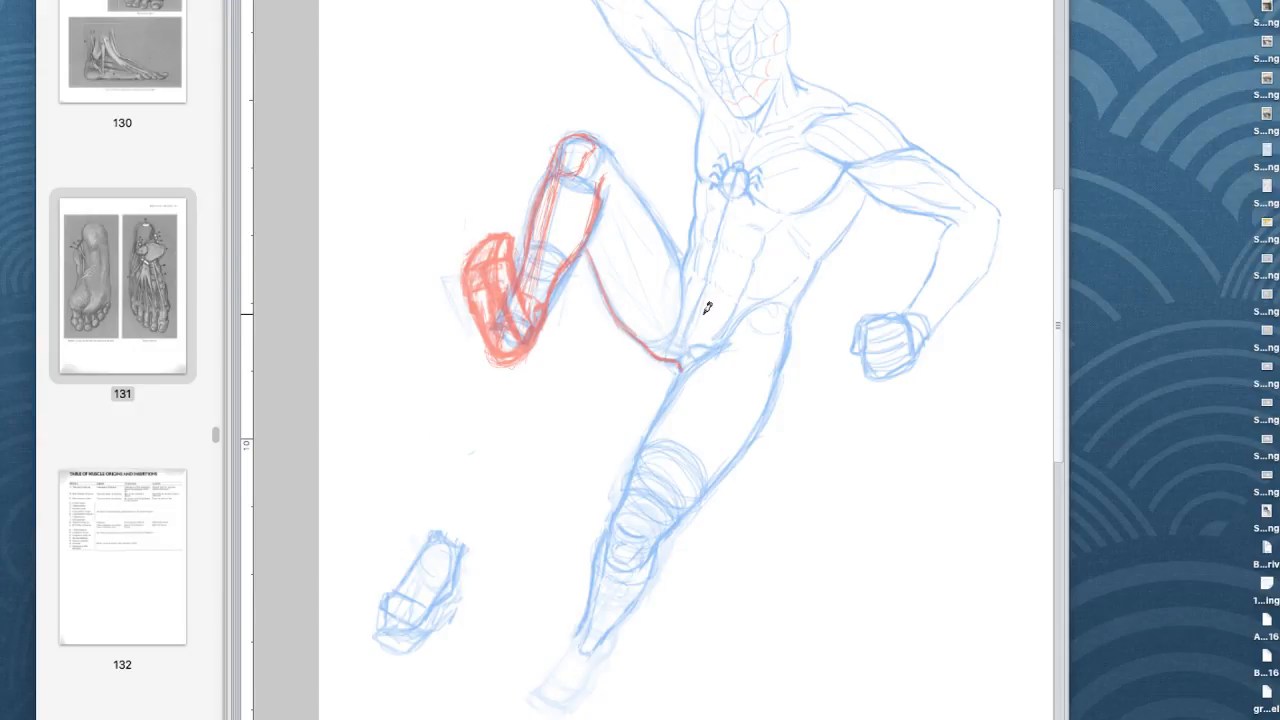
Draw red contour lines down the standing leg toward the knee
{"action": "left_click_drag", "start_coordinate": [705, 305], "coordinate": [650, 425]}
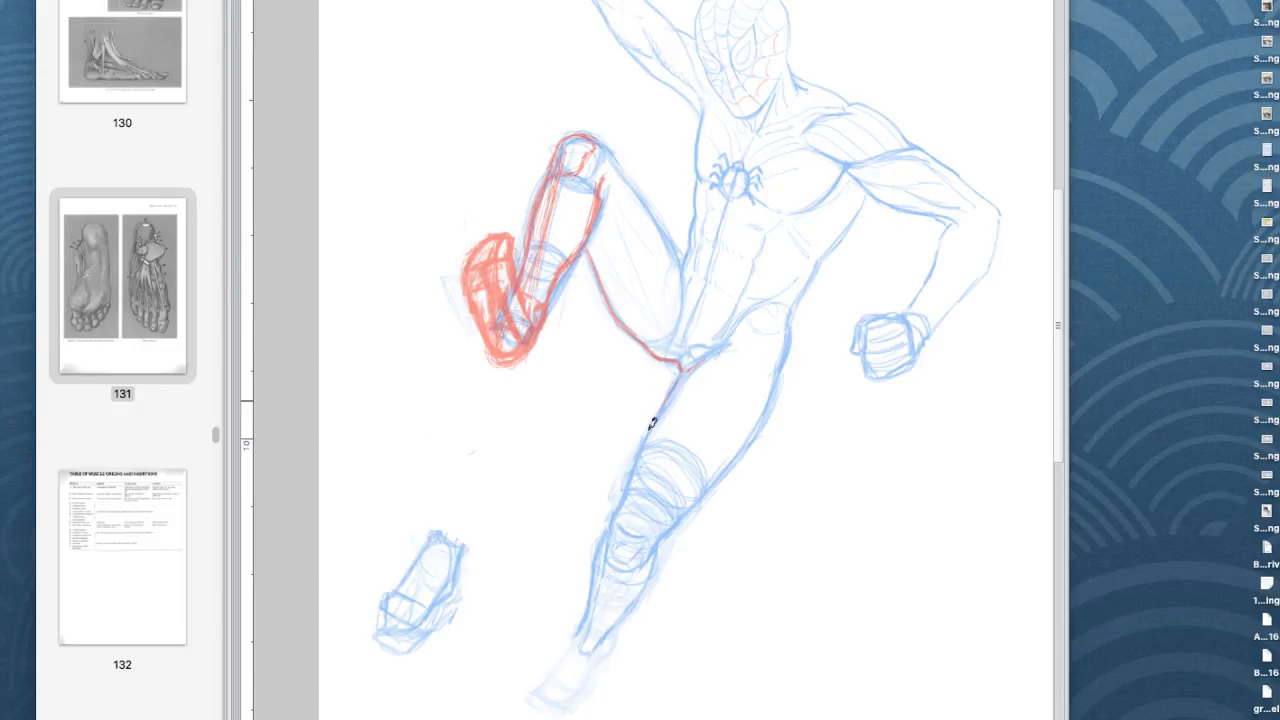
{"action": "left_click_drag", "start_coordinate": [655, 420], "coordinate": [625, 510]}
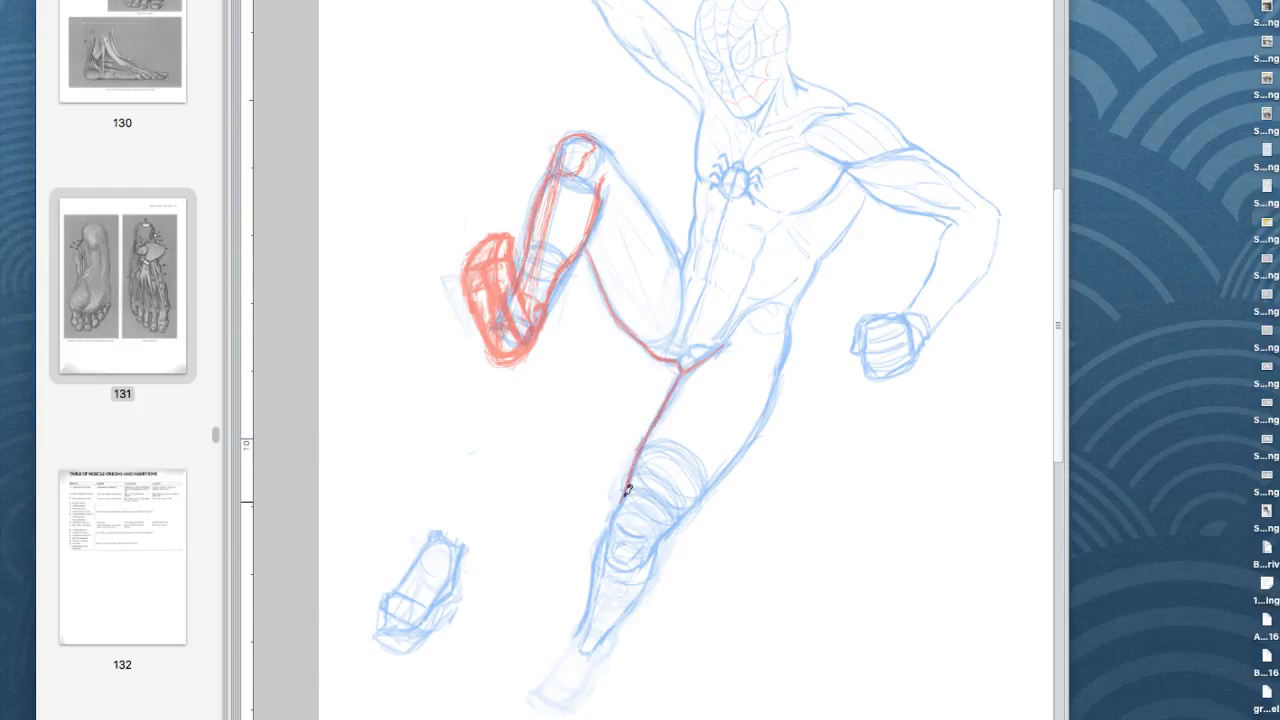
{"action": "left_click_drag", "start_coordinate": [630, 490], "coordinate": [610, 565]}
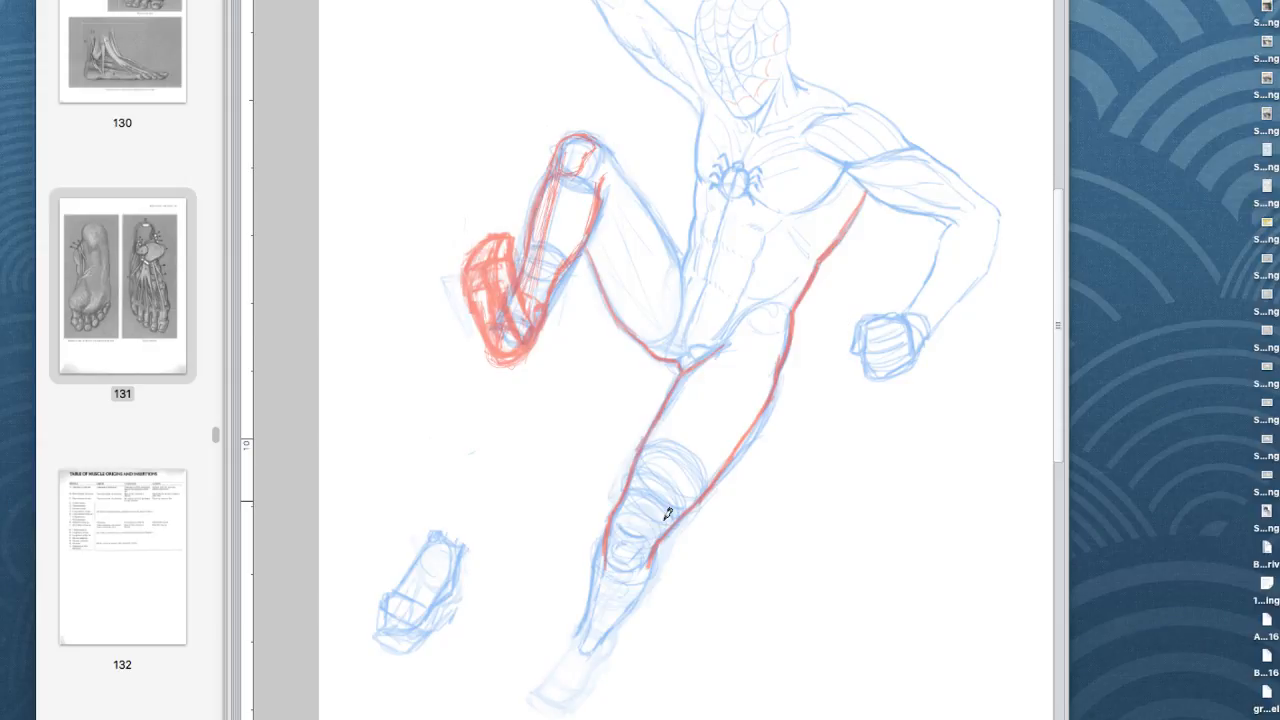
{"action": "mouse_move", "coordinate": [655, 525]}
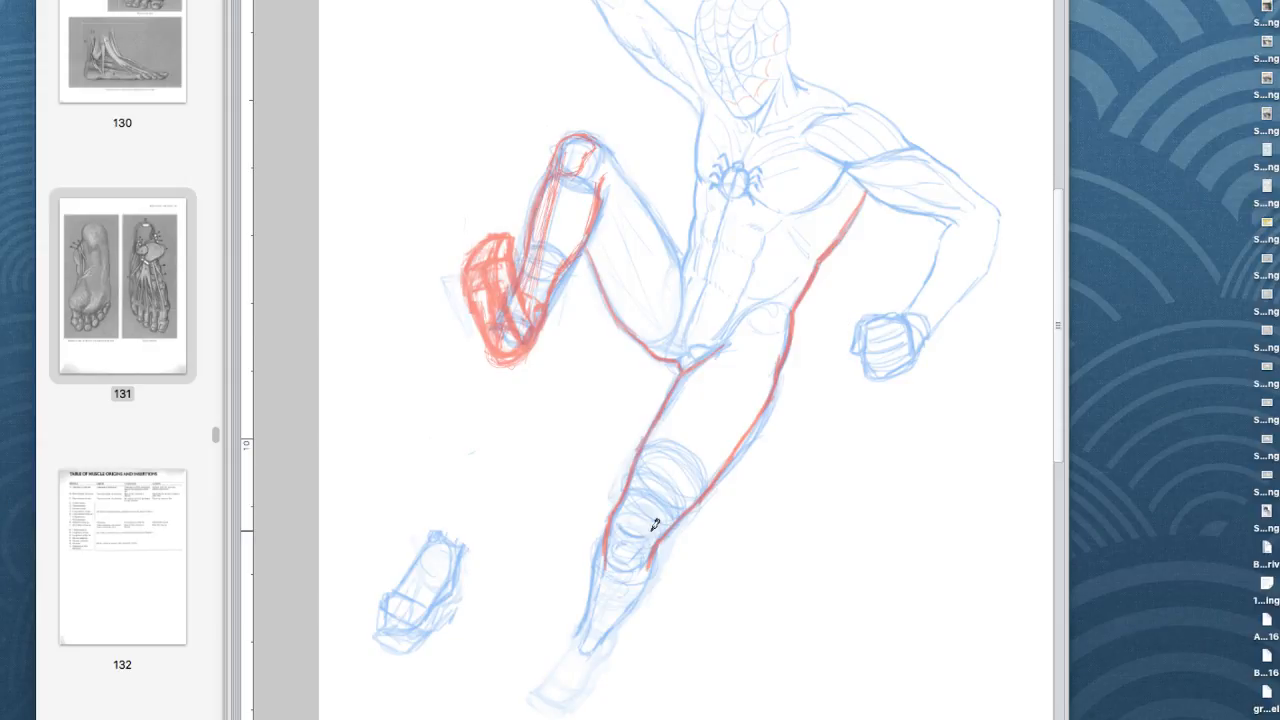